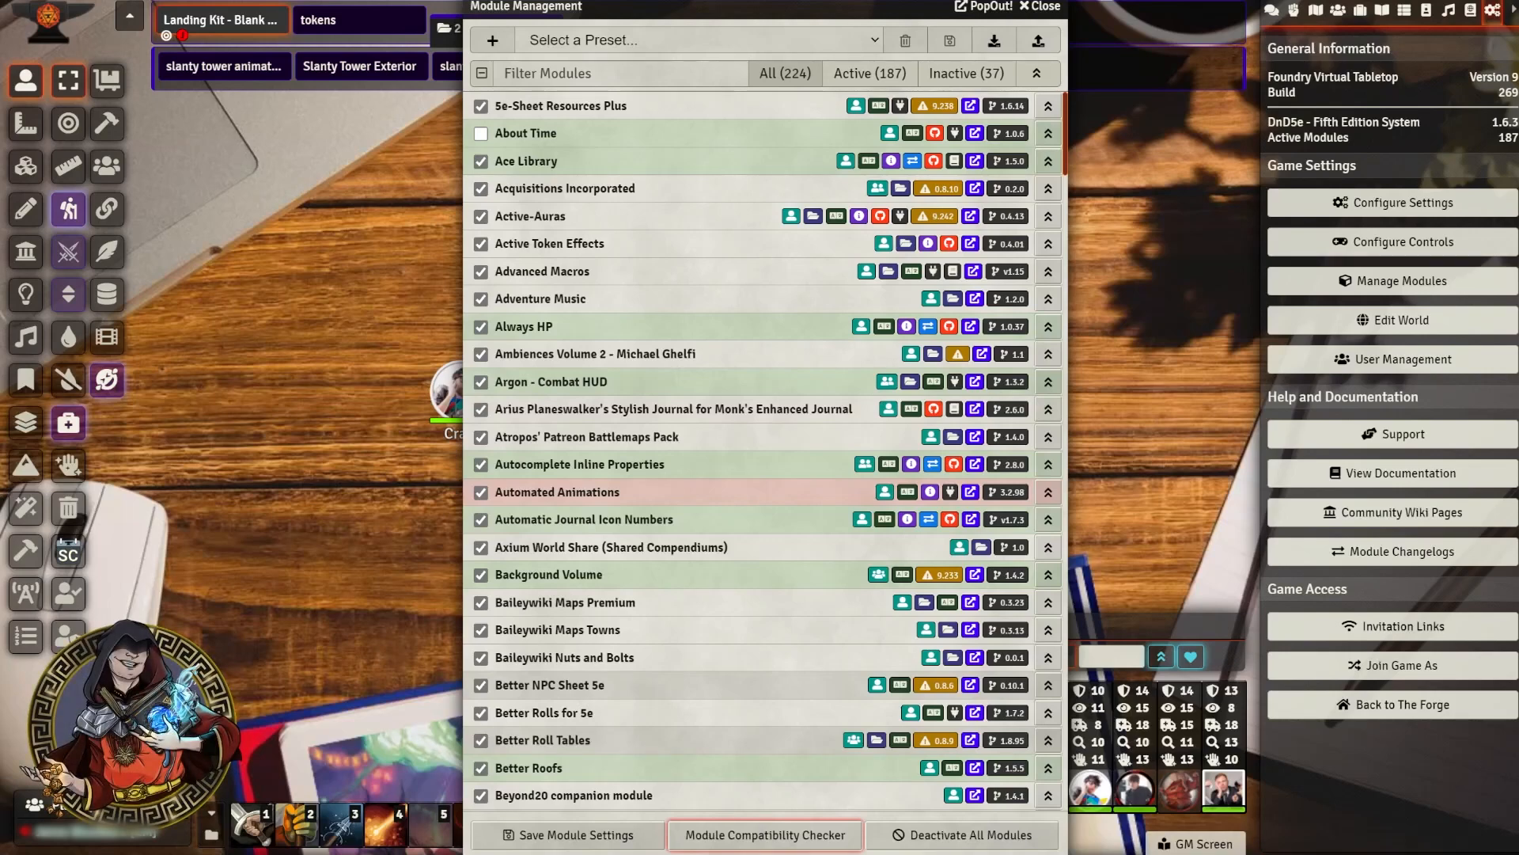
Step: Show the installed modules list and scroll down to Module Compatibility Checker
left_click(766, 835)
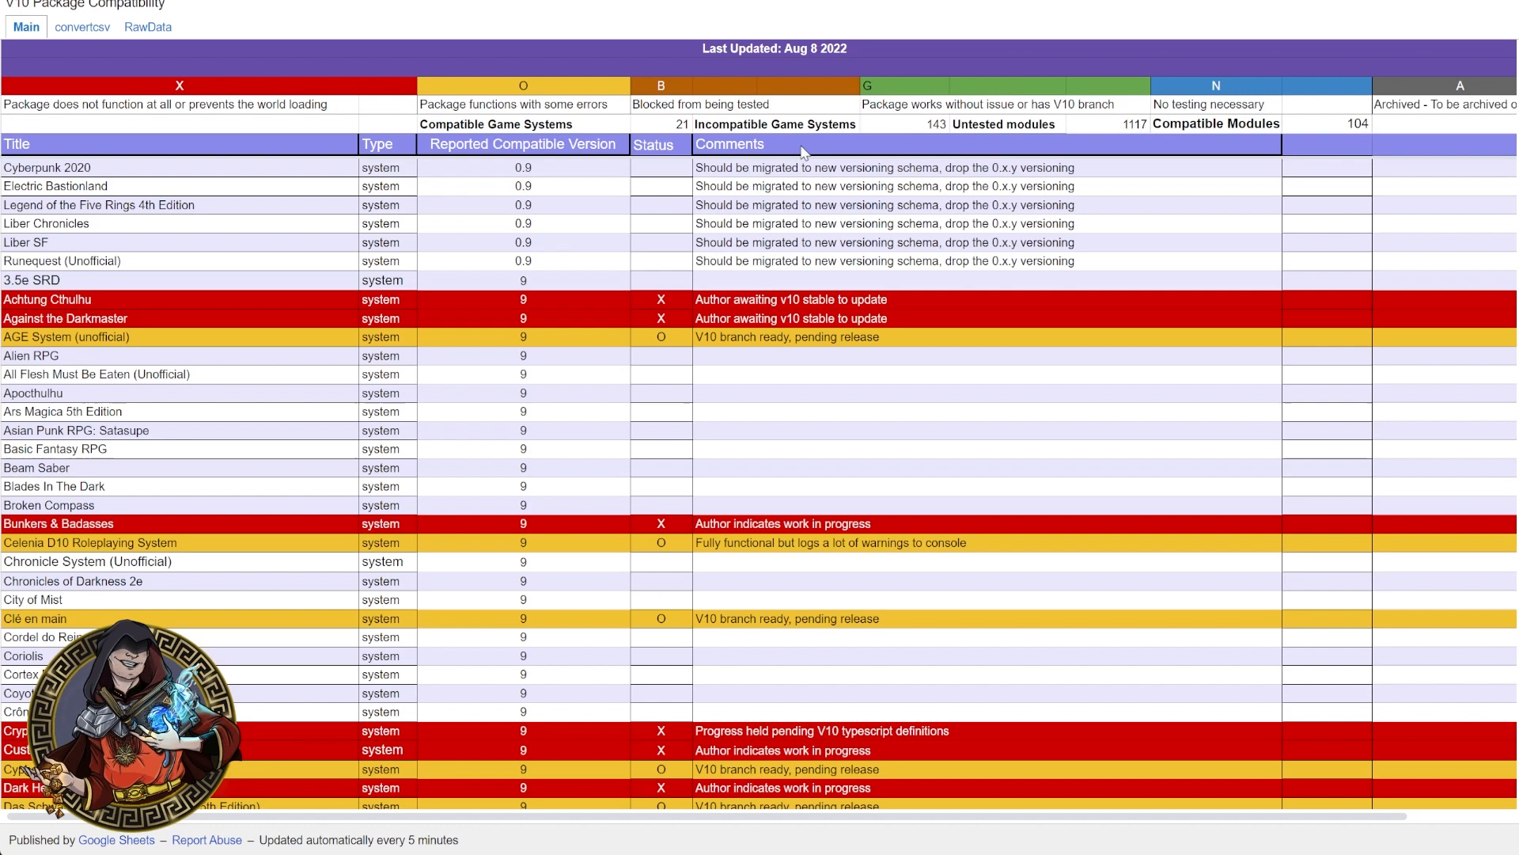
mouse_move(644, 149)
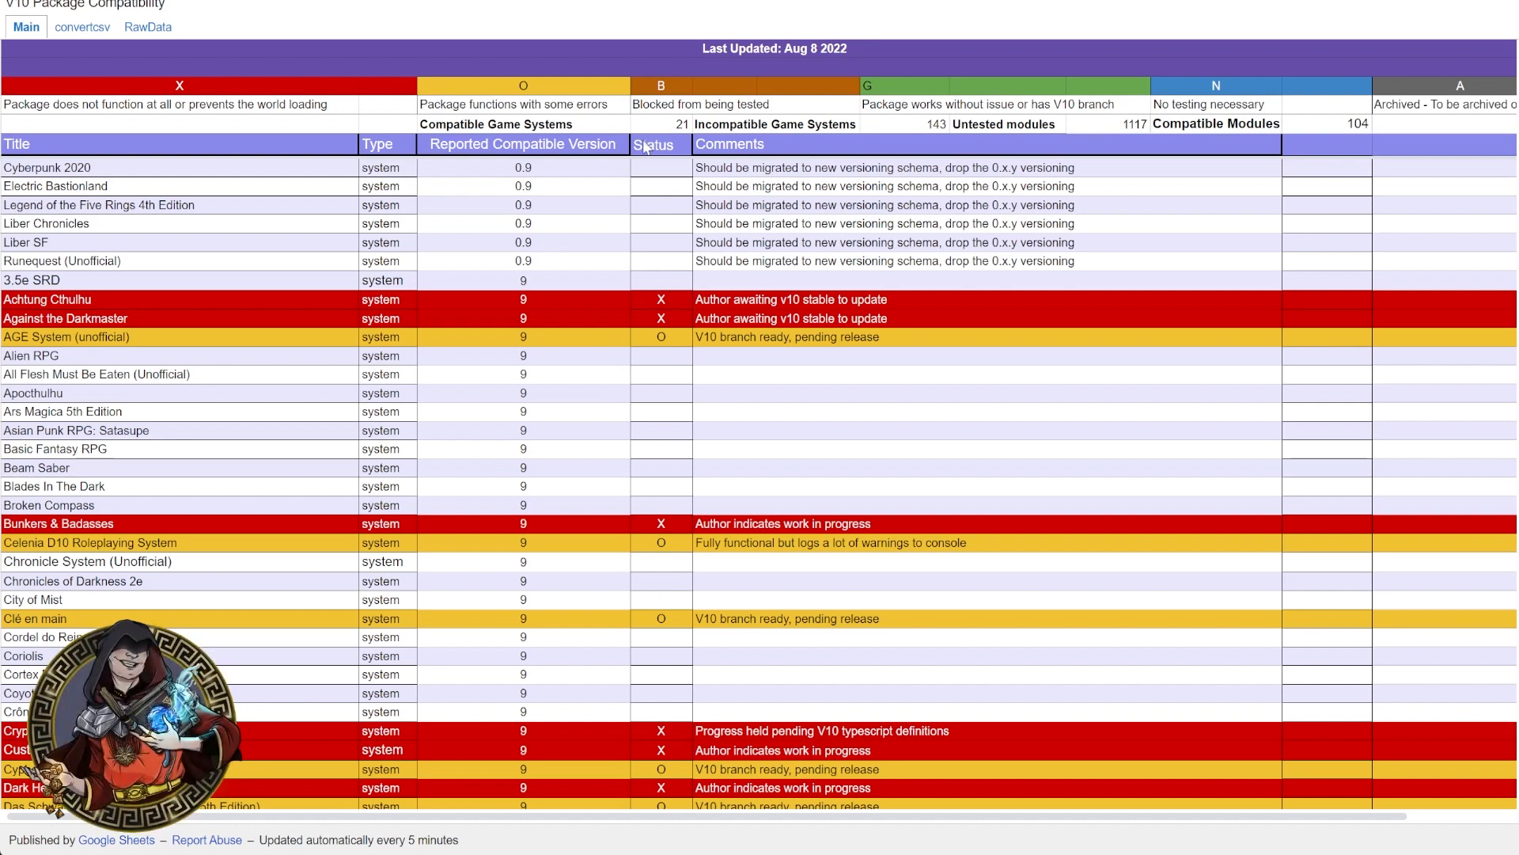
mouse_move(765, 179)
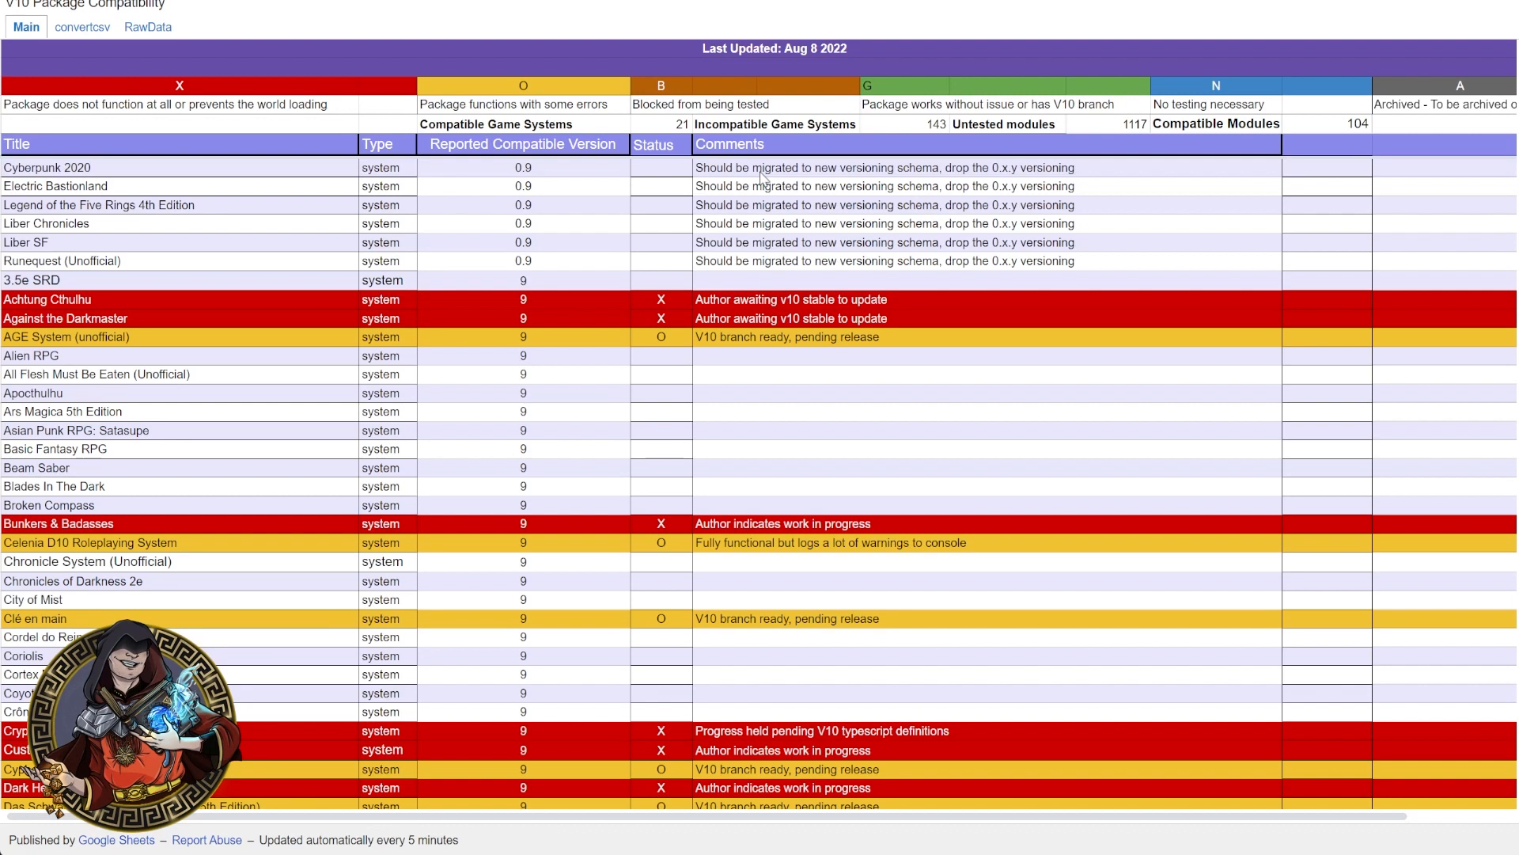
mouse_move(758, 155)
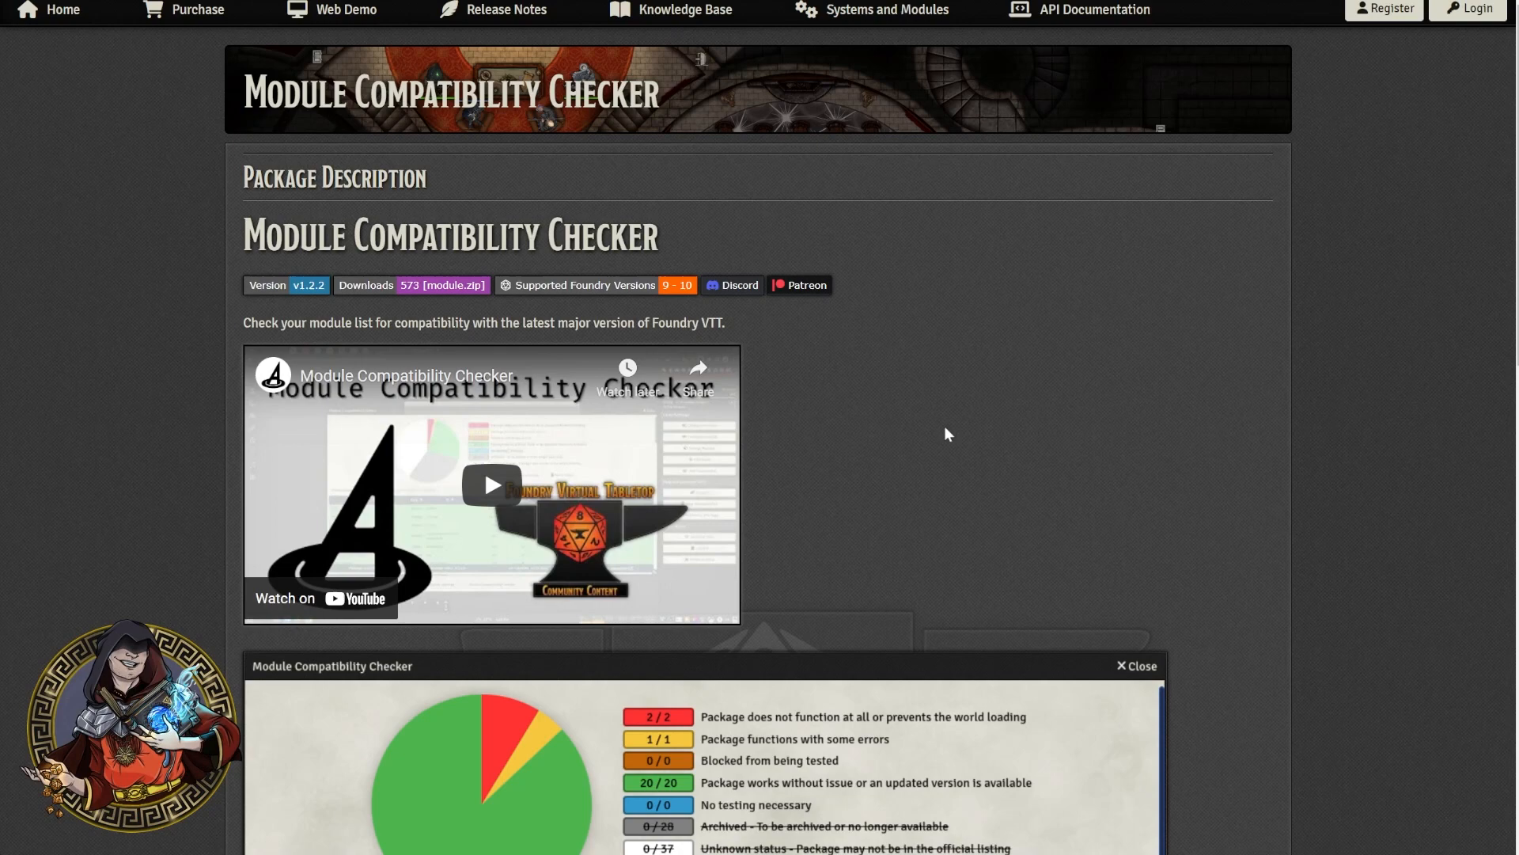
mouse_move(983, 405)
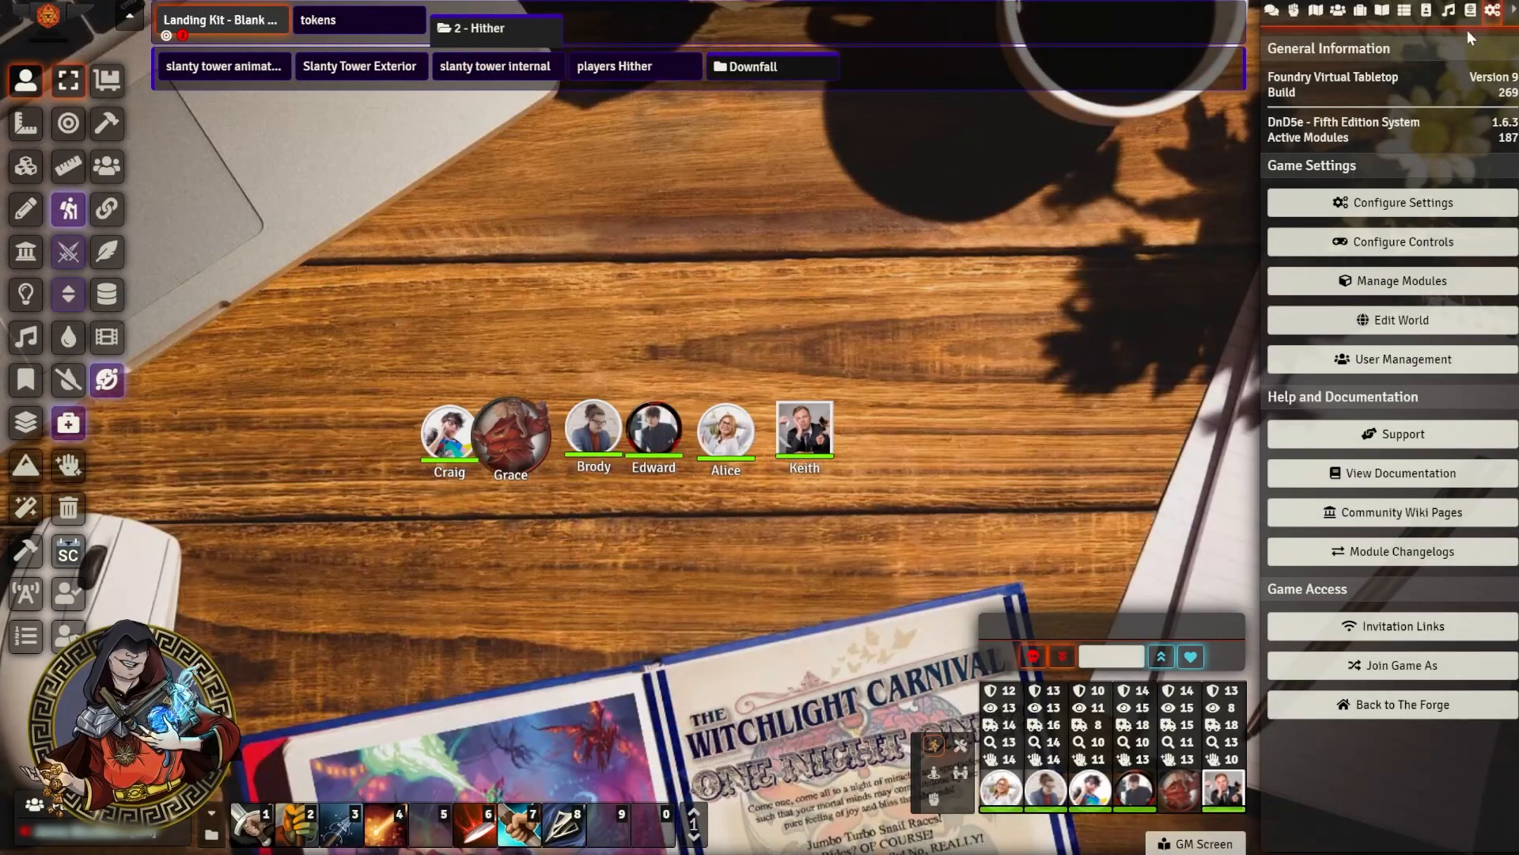
mouse_move(1497, 22)
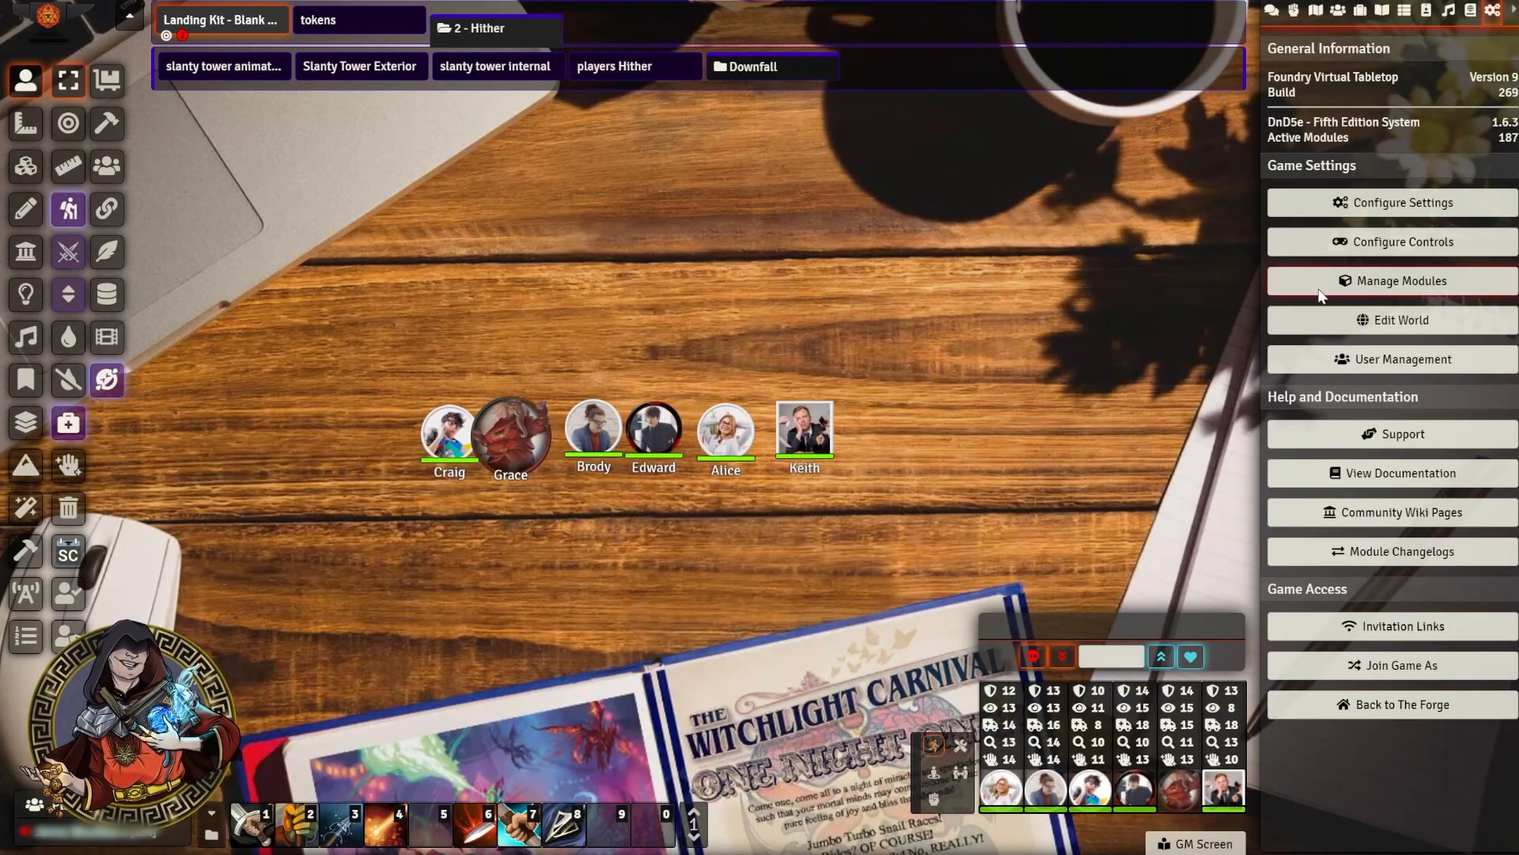
left_click(1393, 282)
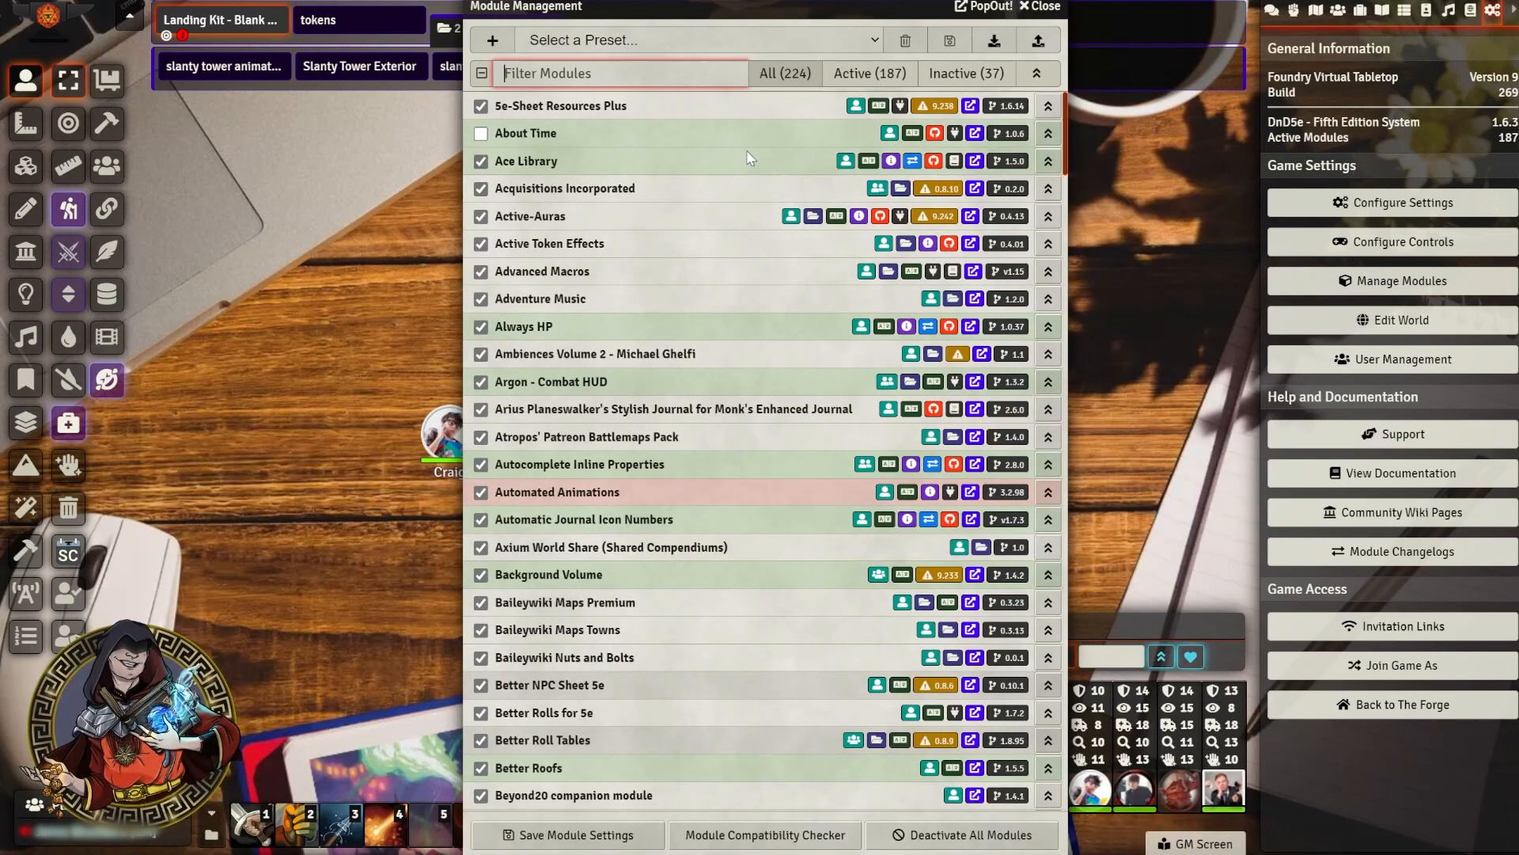
scroll("down", 3)
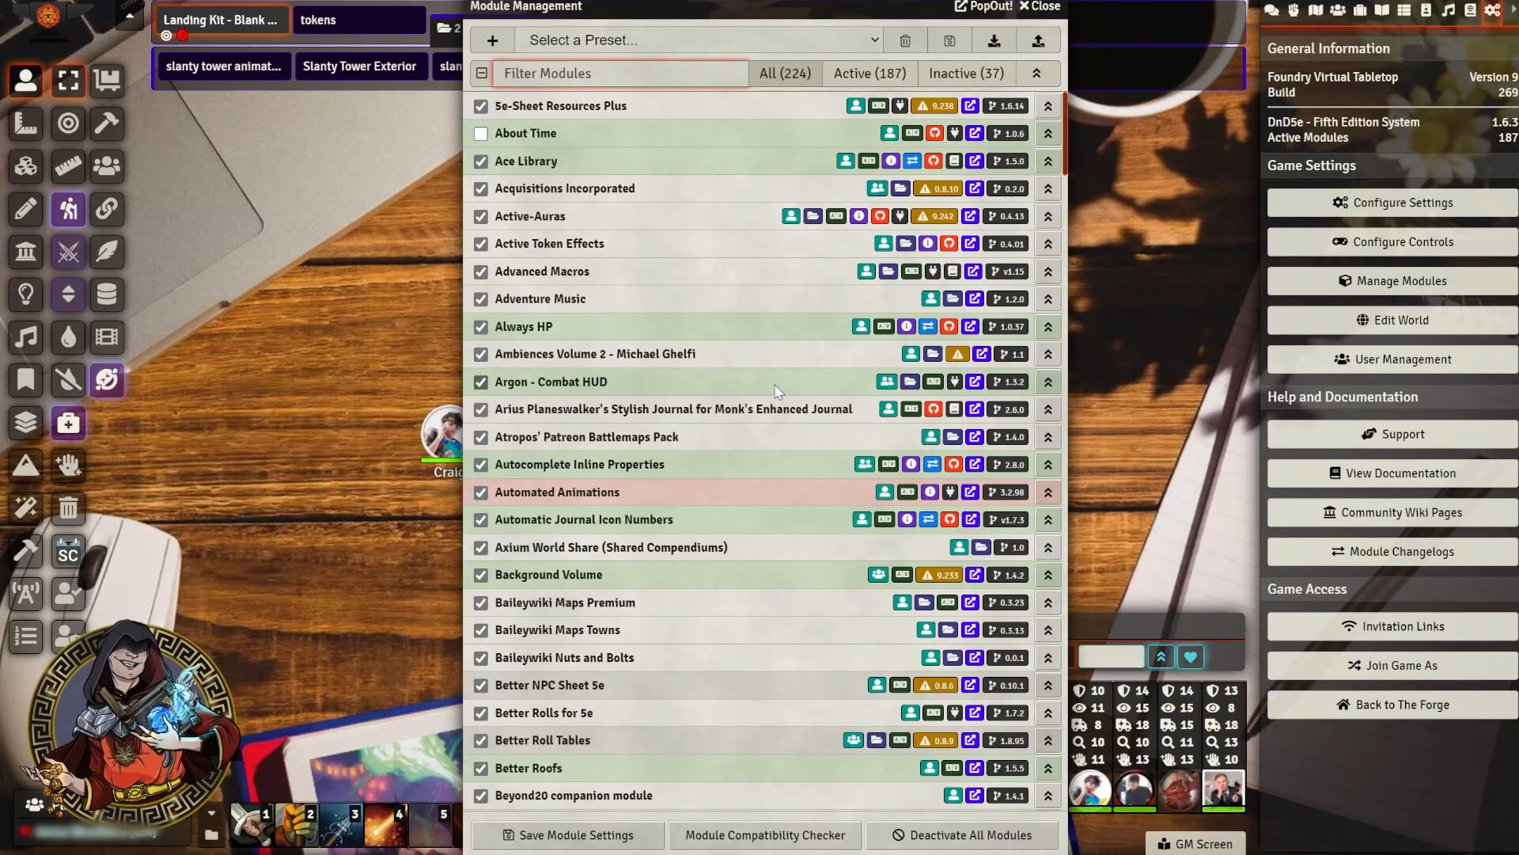
scroll("down", 3)
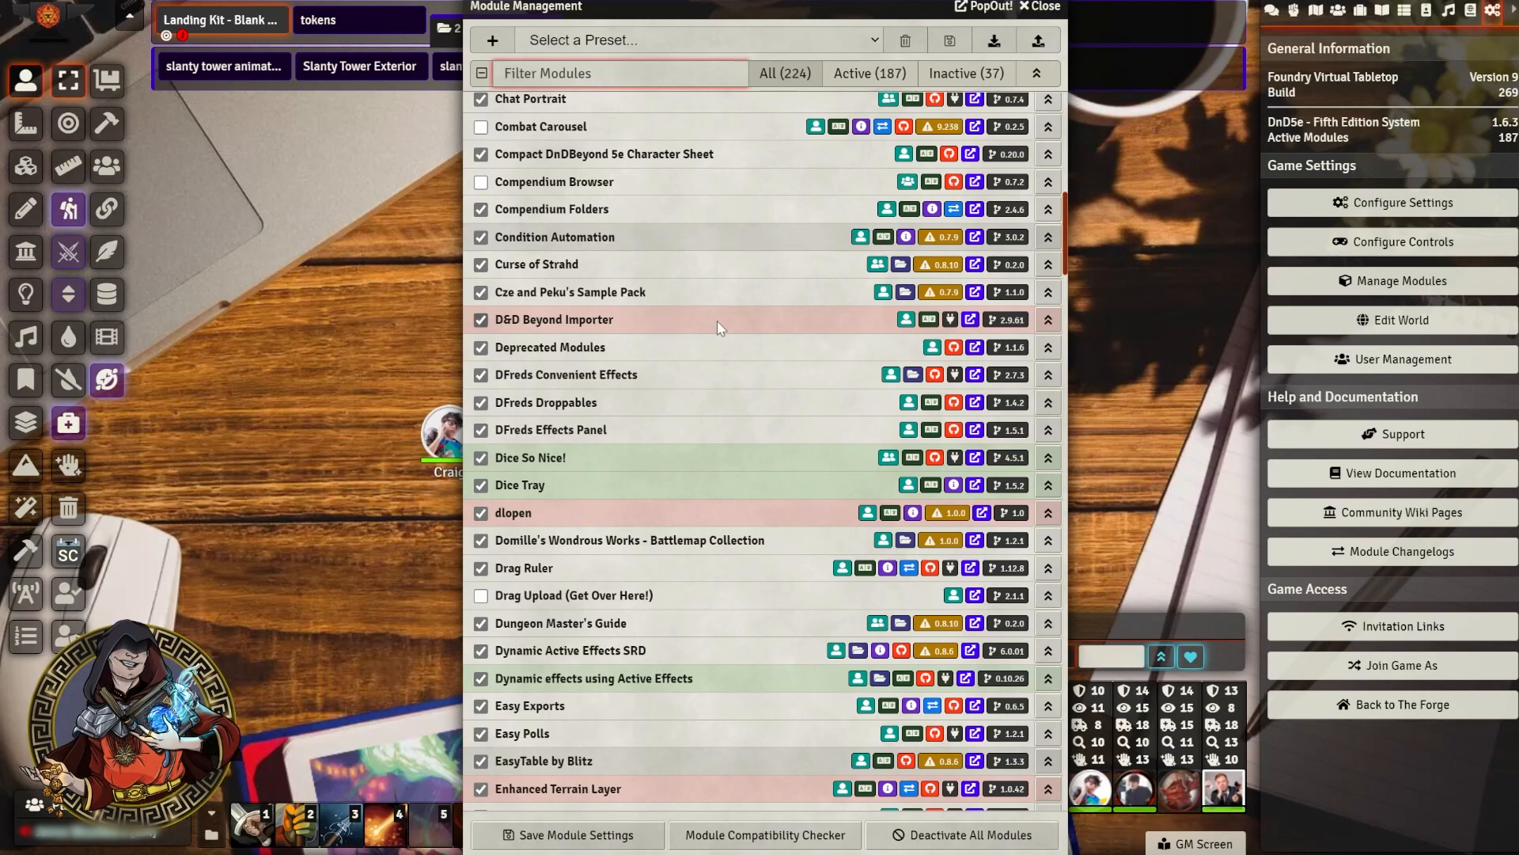
scroll("down", 3)
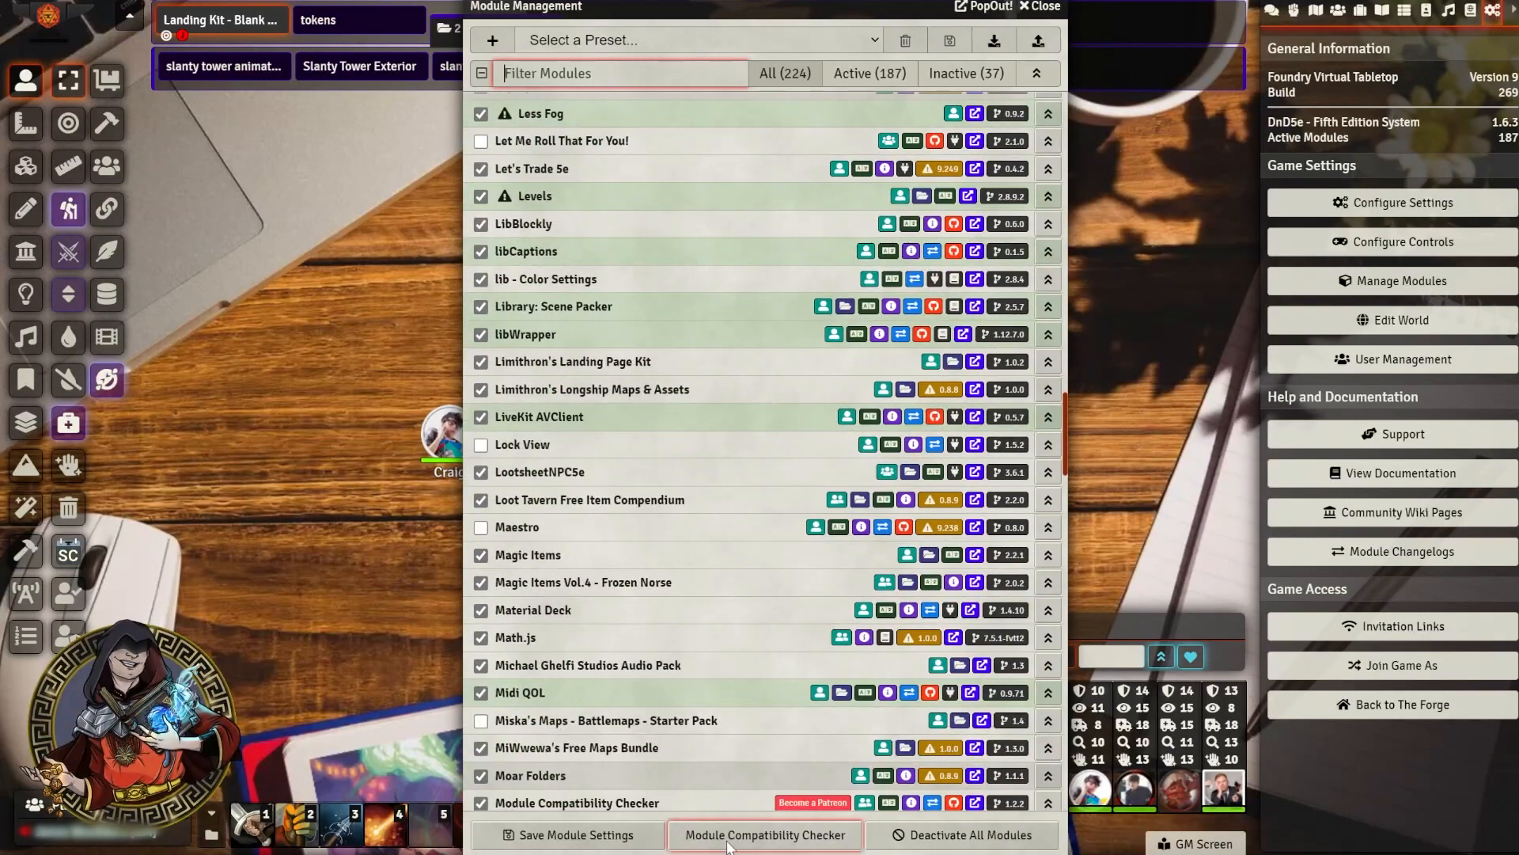
Step: Run Module Compatibility Checker for v10 and scan the results, then go to The Forge dashboard
left_click(768, 836)
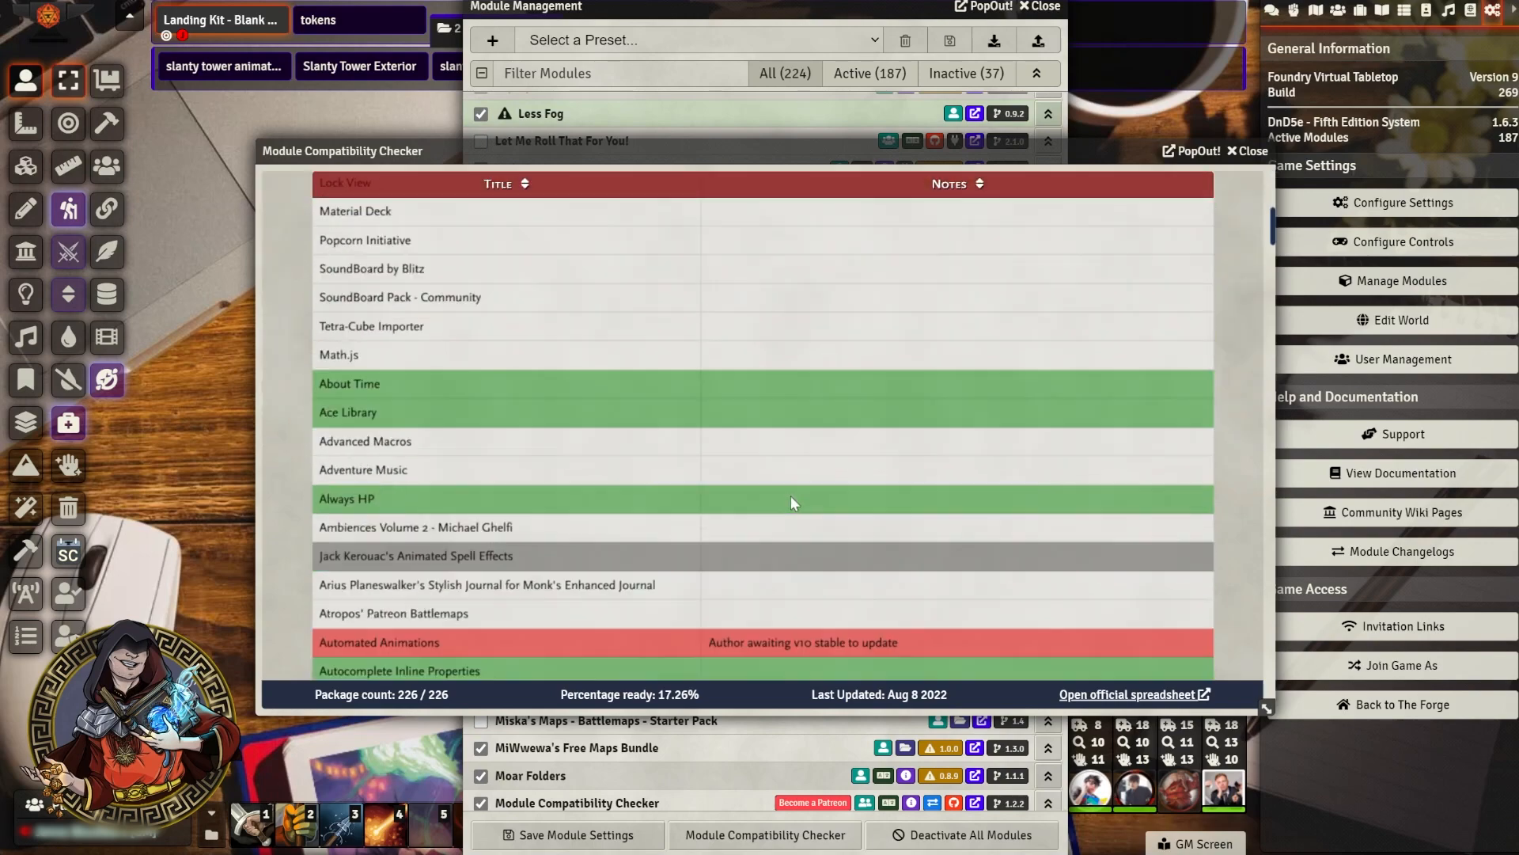
scroll("down", 3)
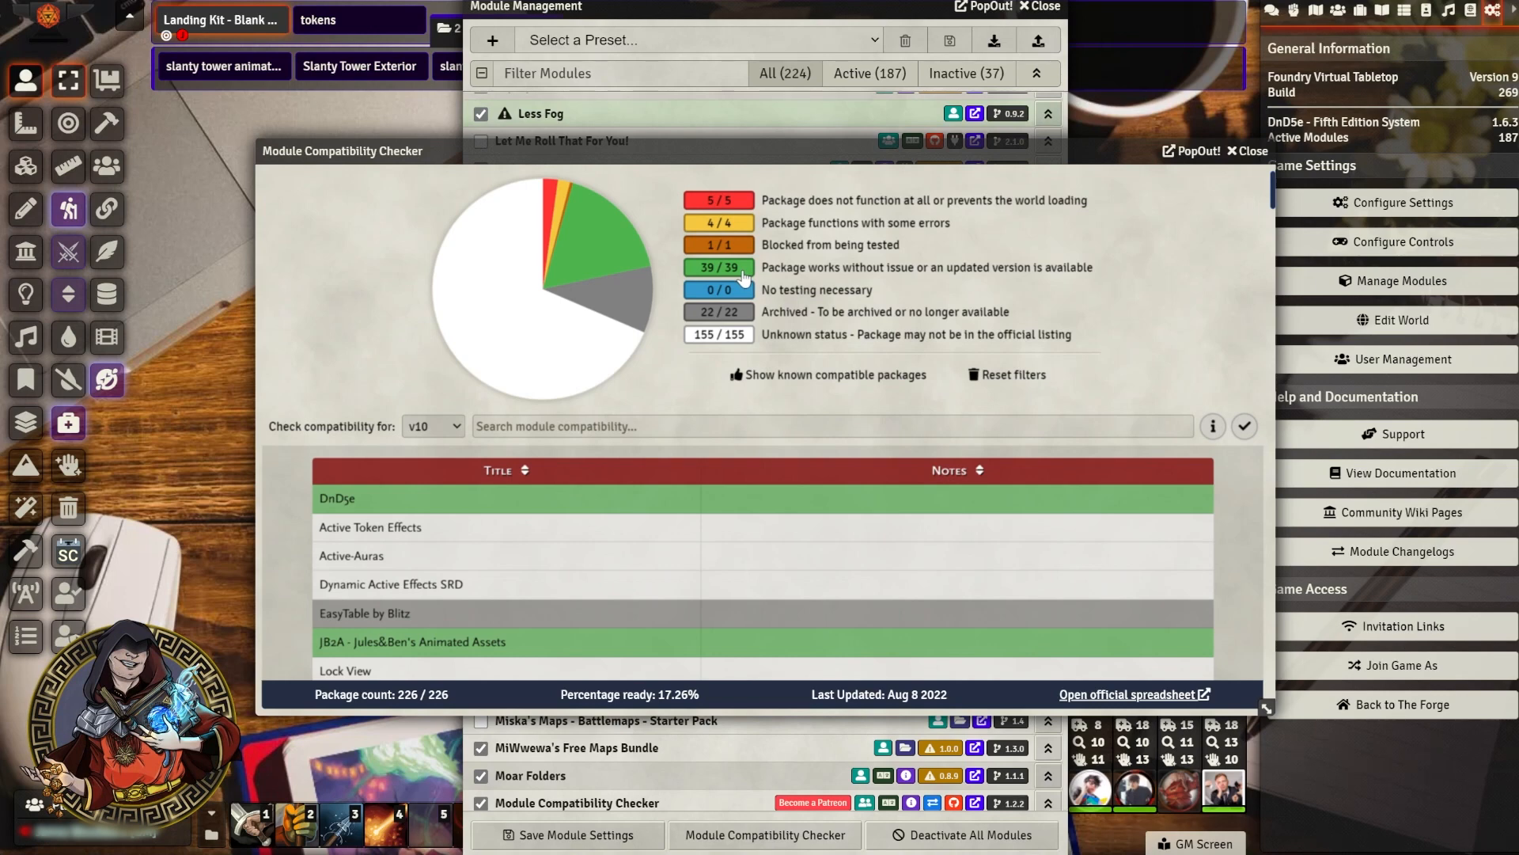
mouse_move(778, 194)
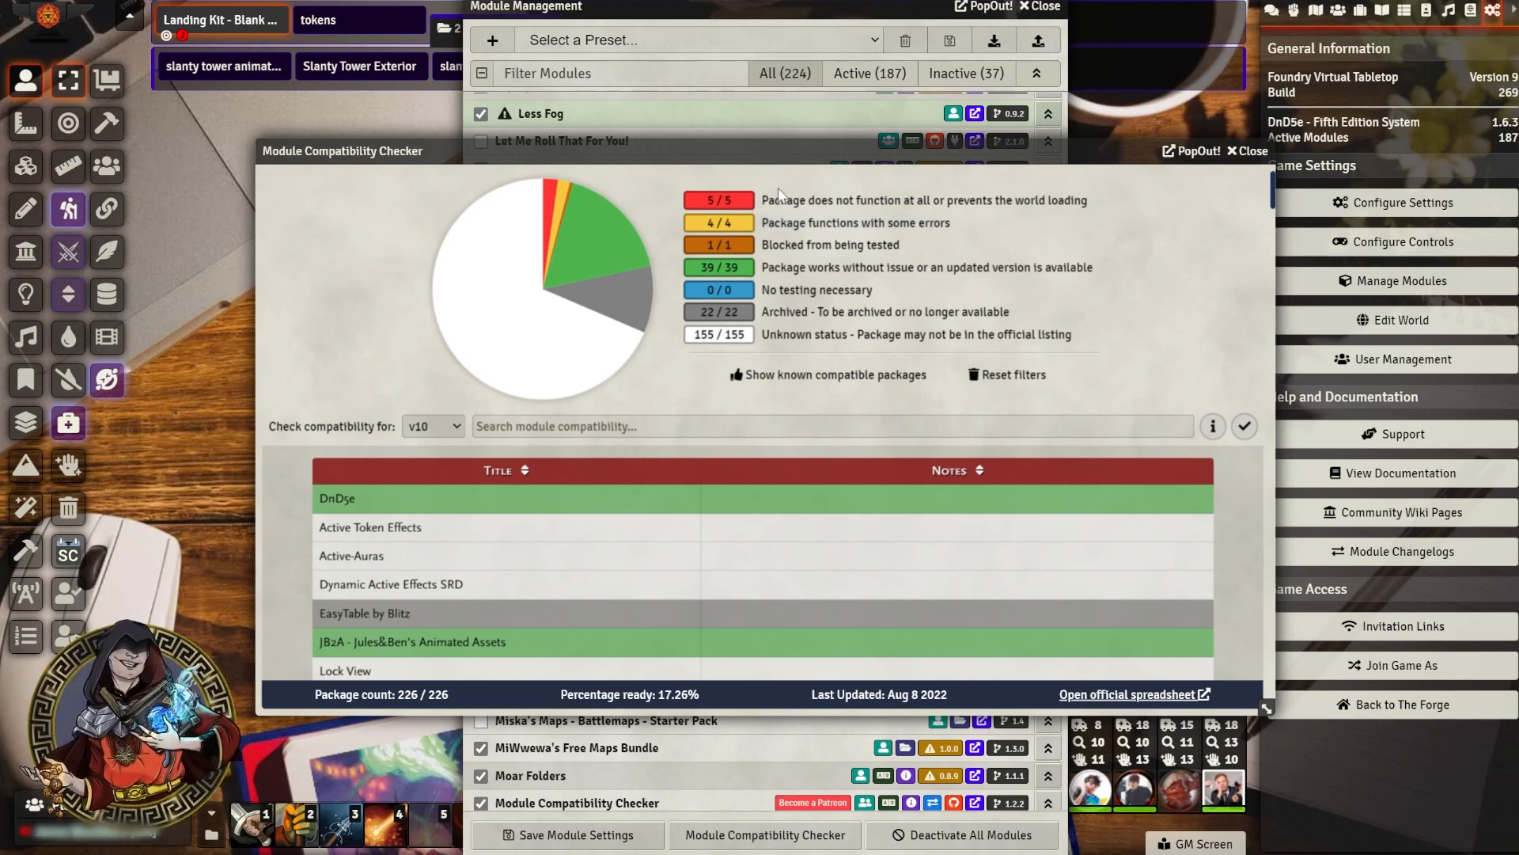
mouse_move(764, 217)
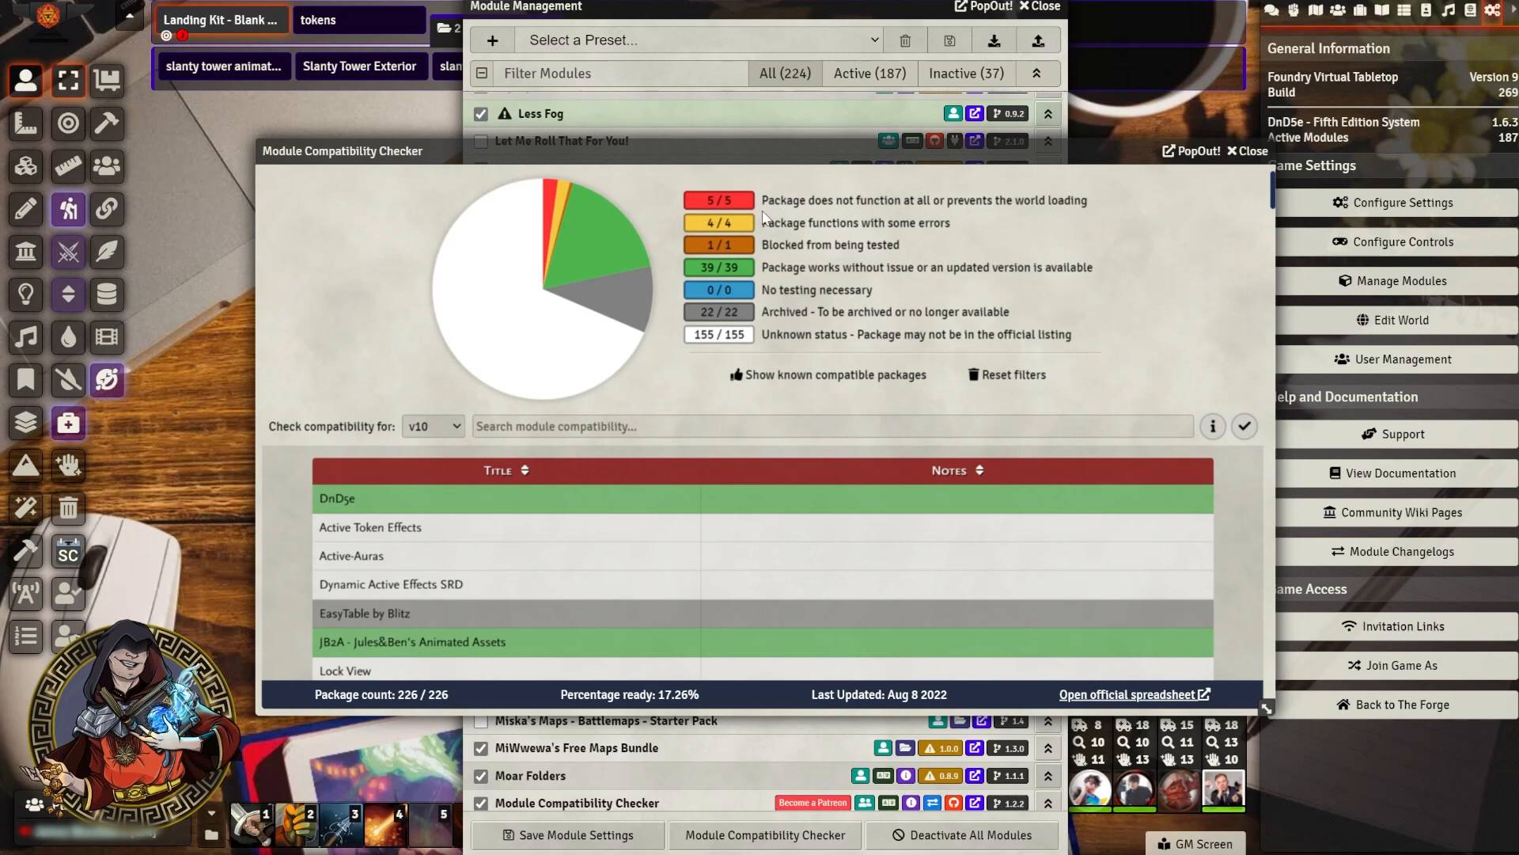
mouse_move(814, 207)
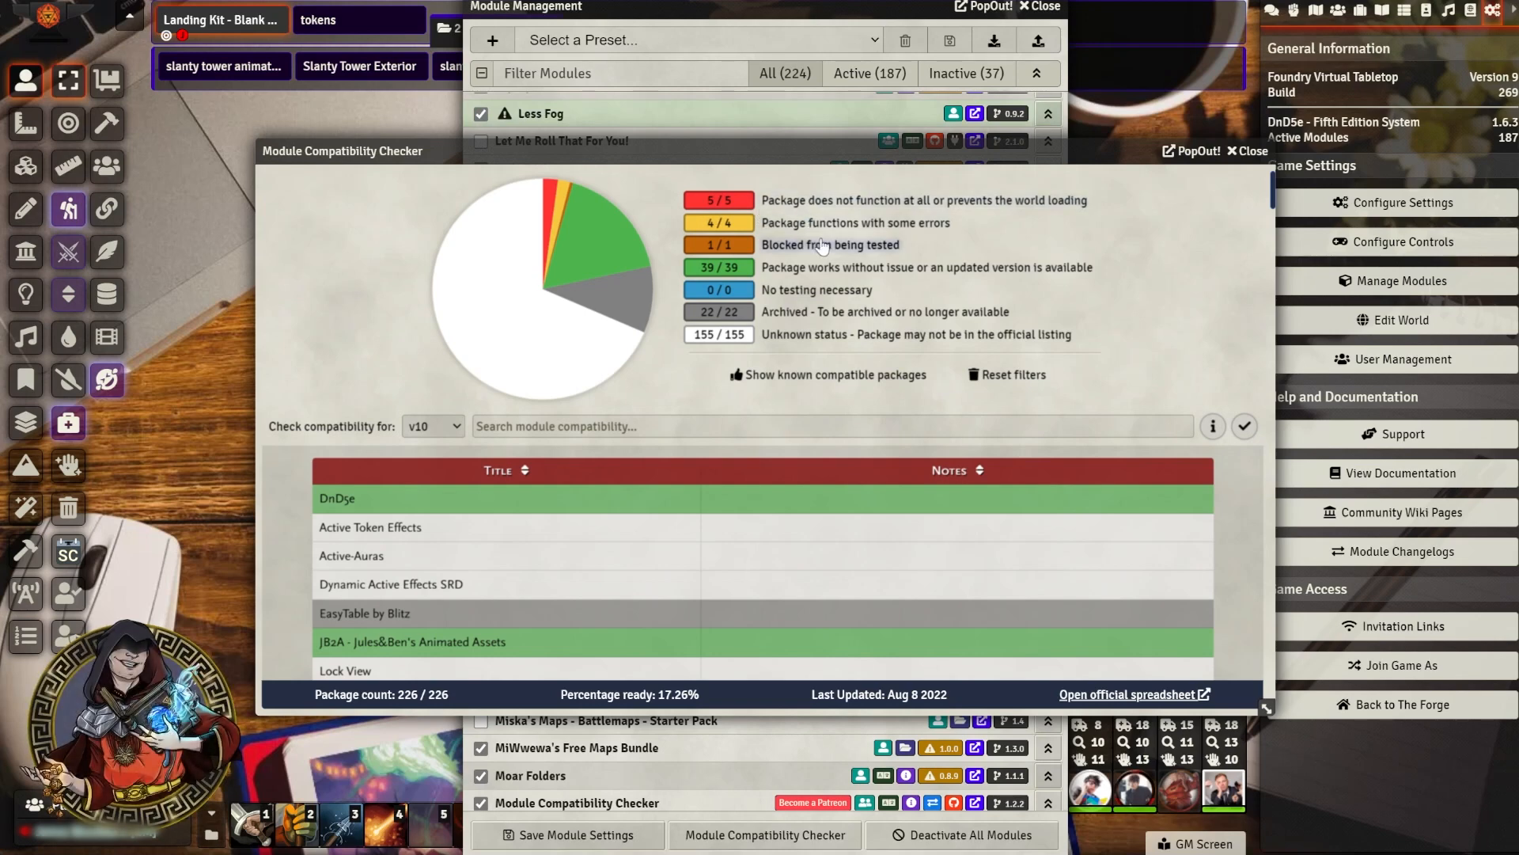
mouse_move(921, 273)
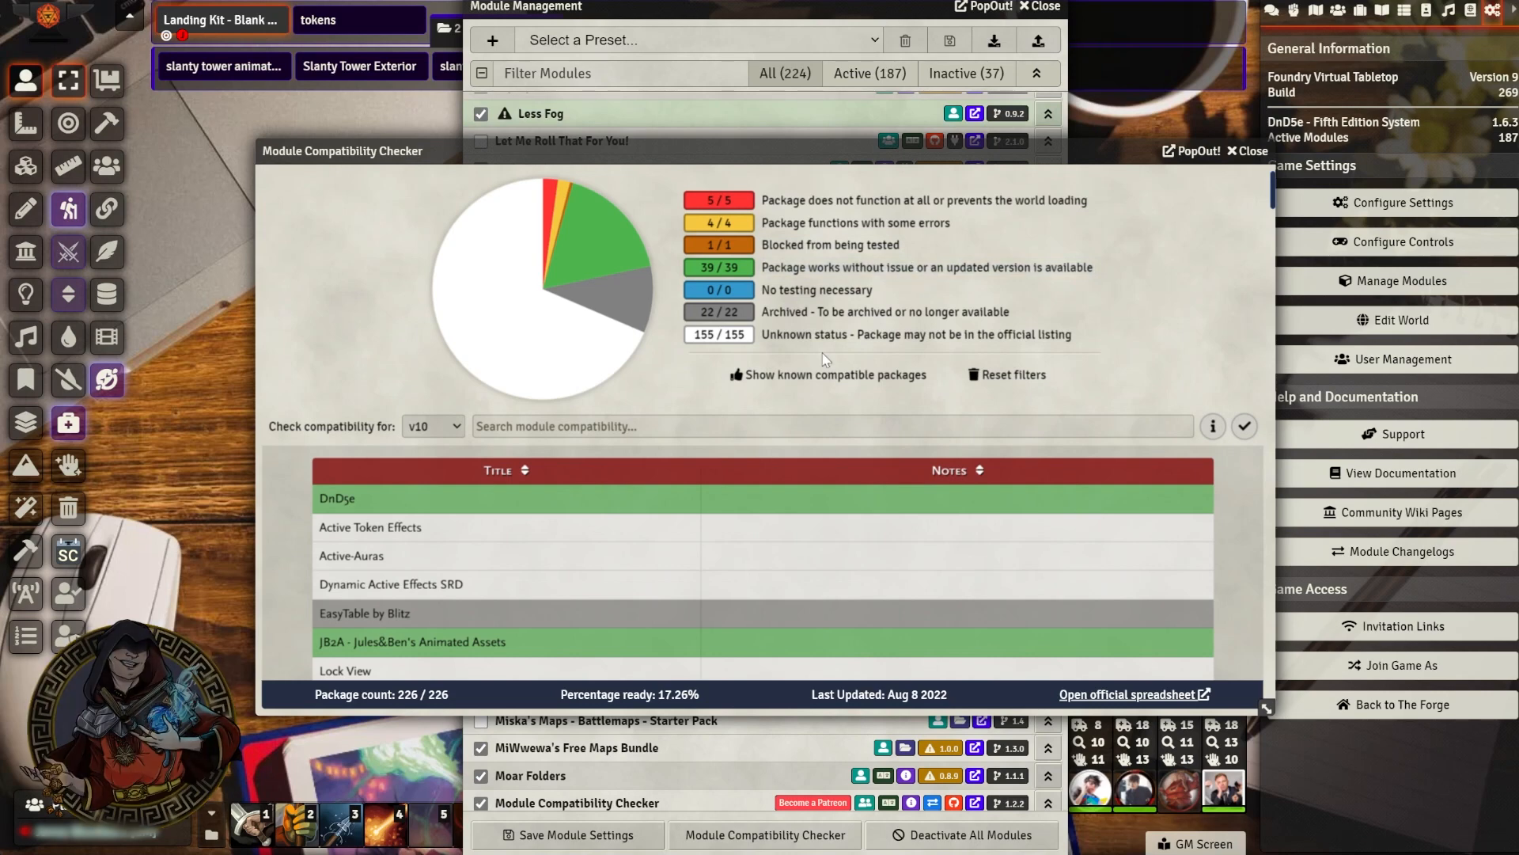
mouse_move(820, 364)
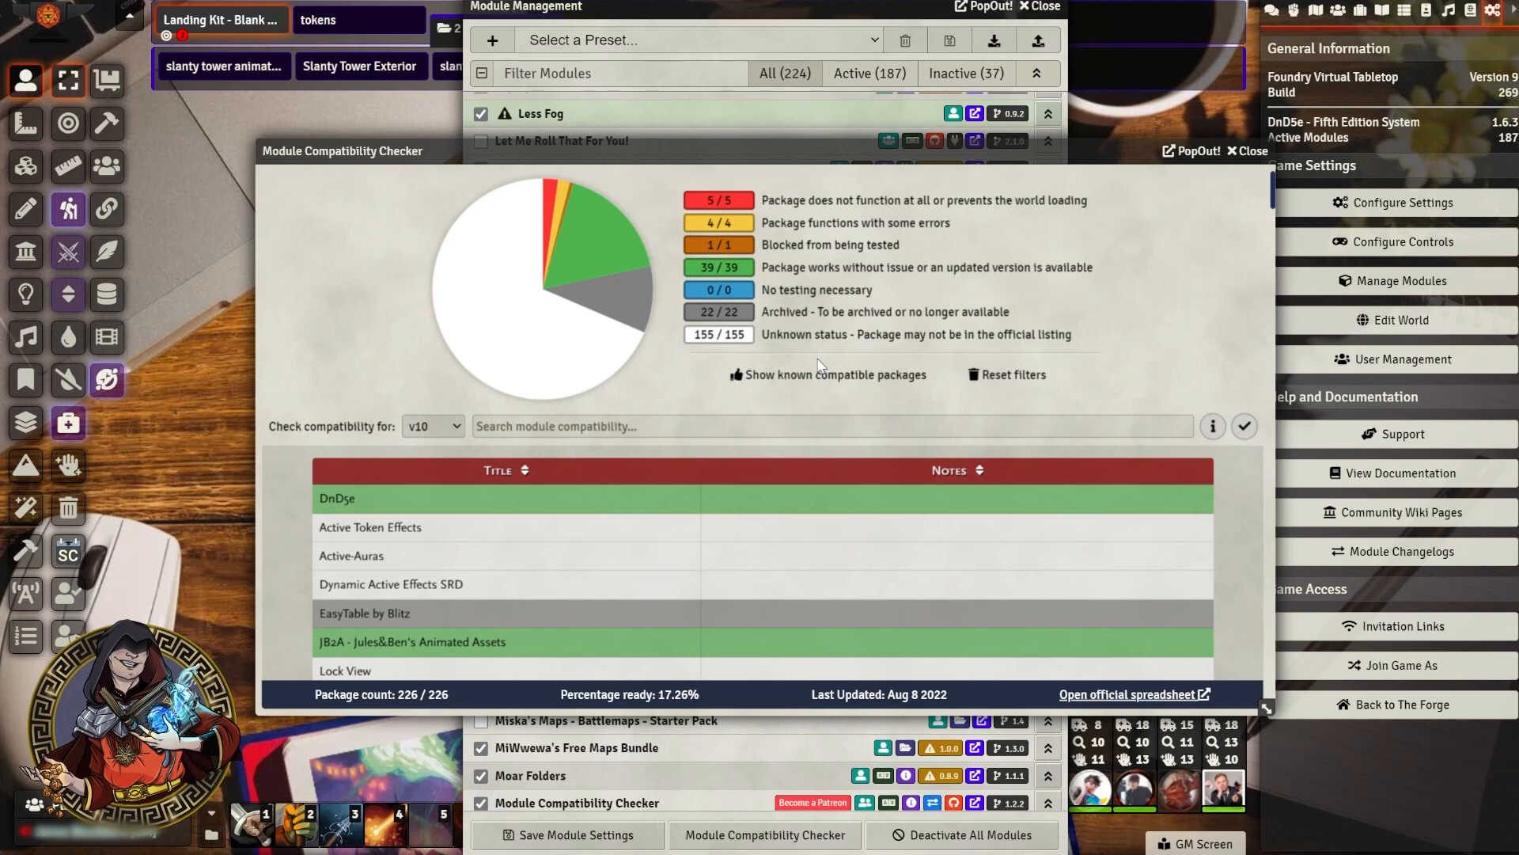
scroll("down", 3)
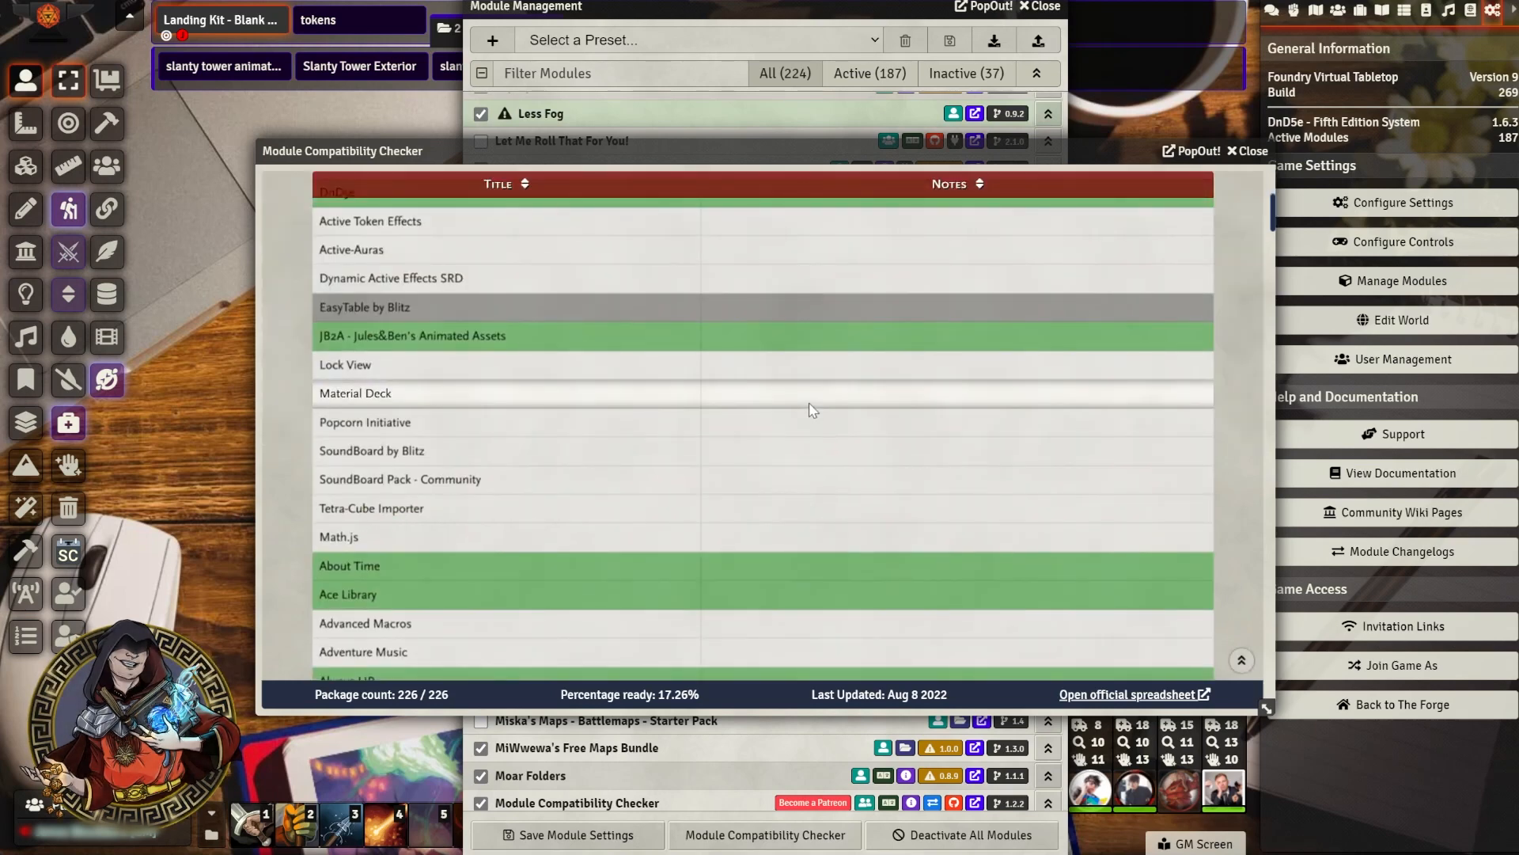
scroll("down", 3)
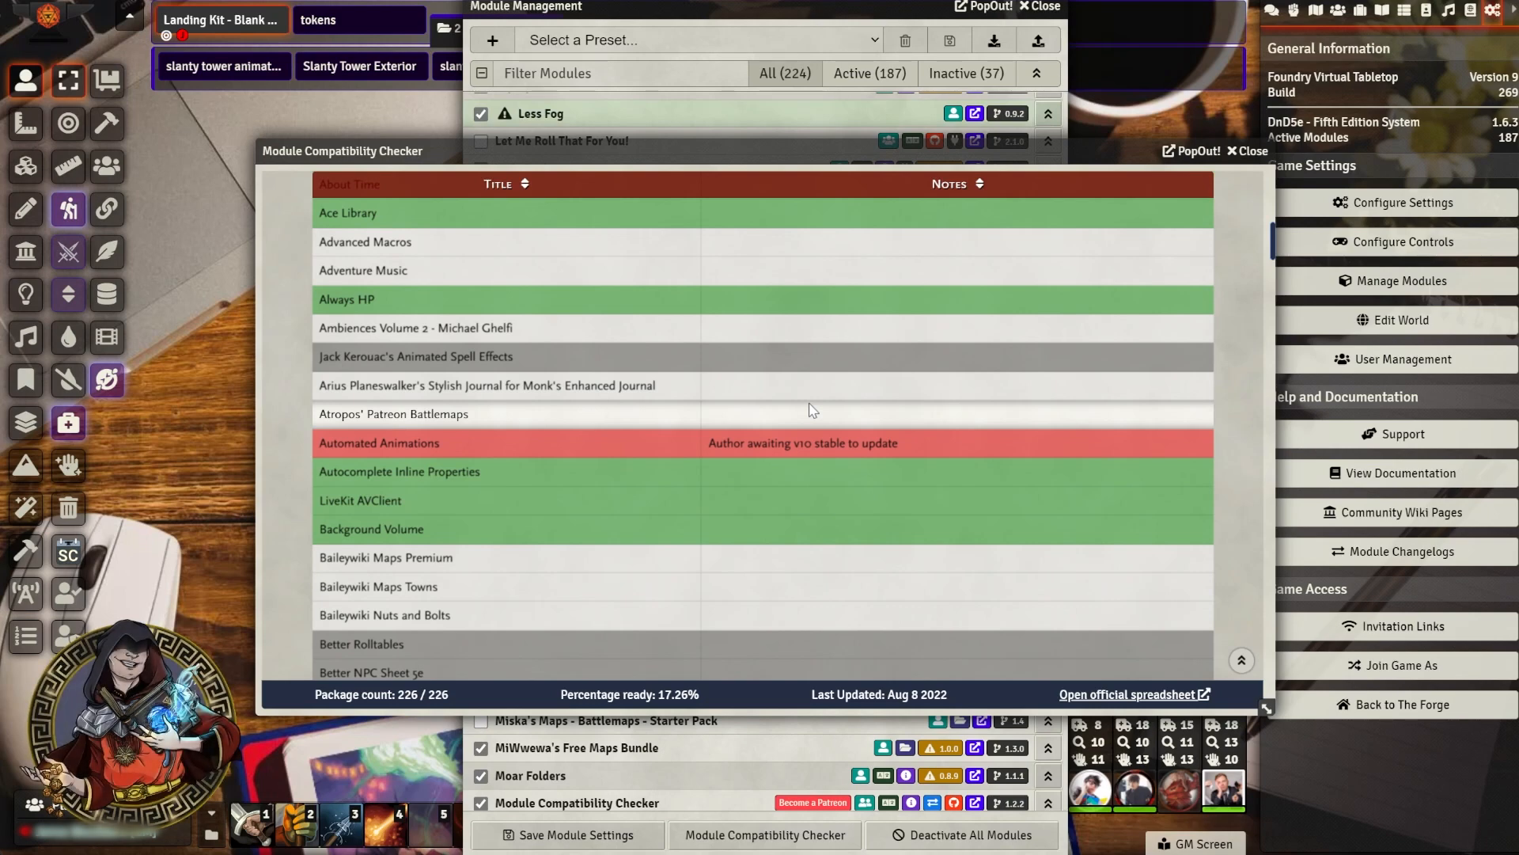
scroll("down", 3)
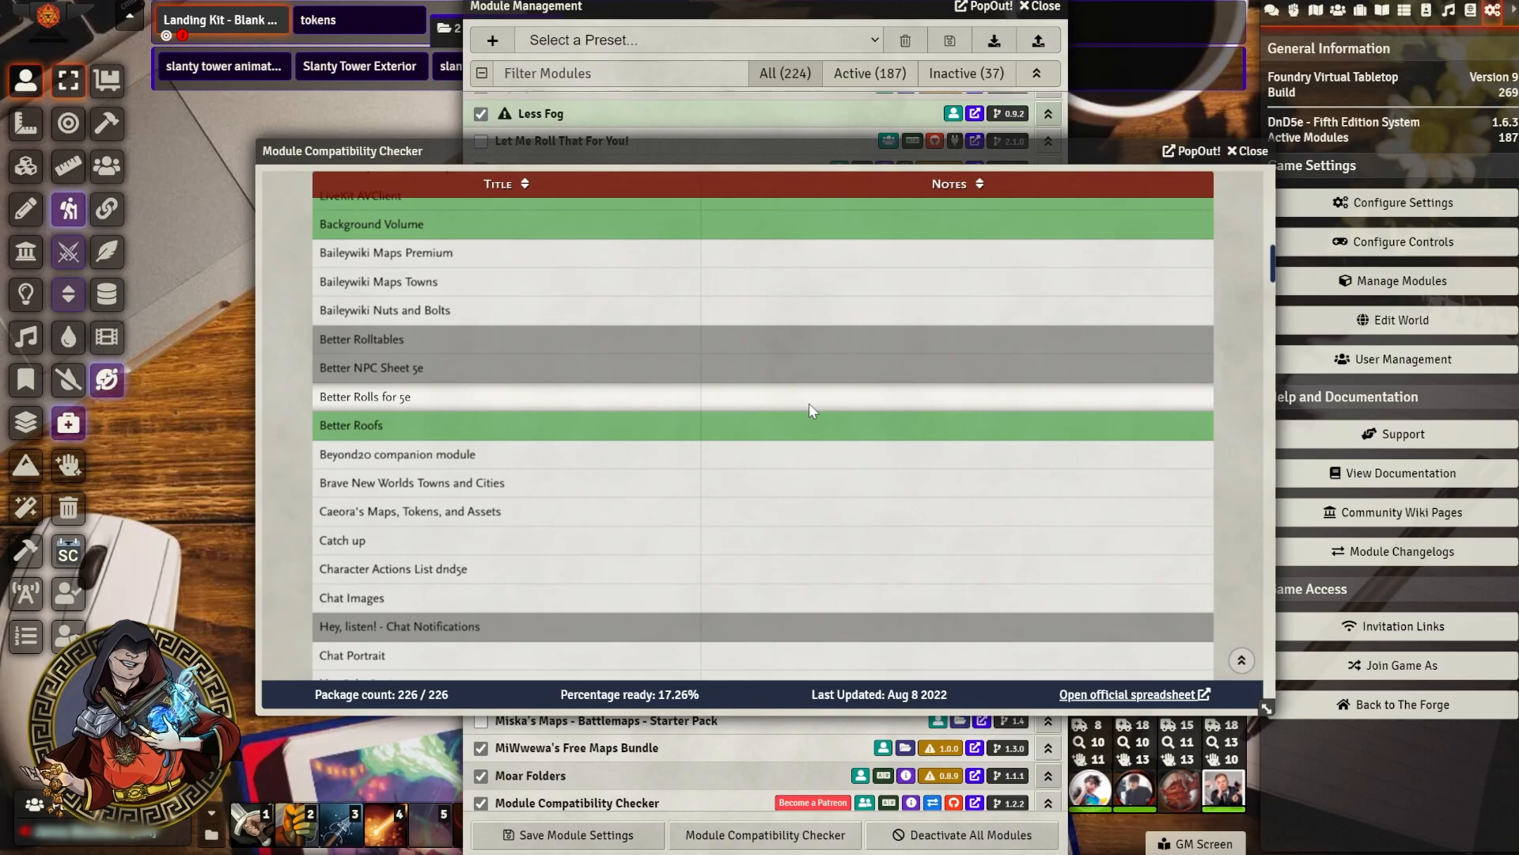
left_click(1396, 704)
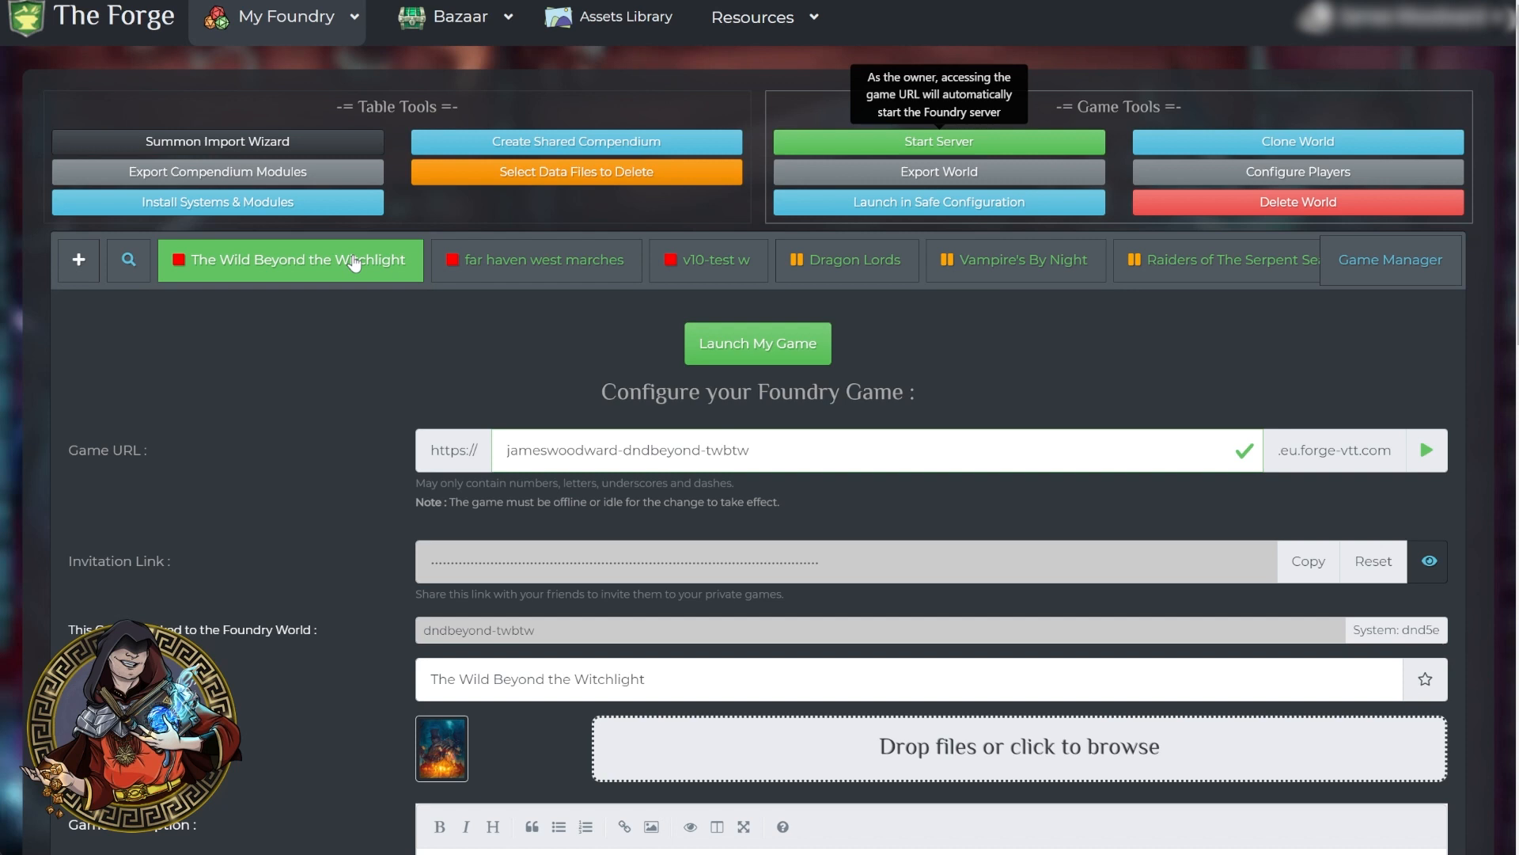
mouse_move(418, 323)
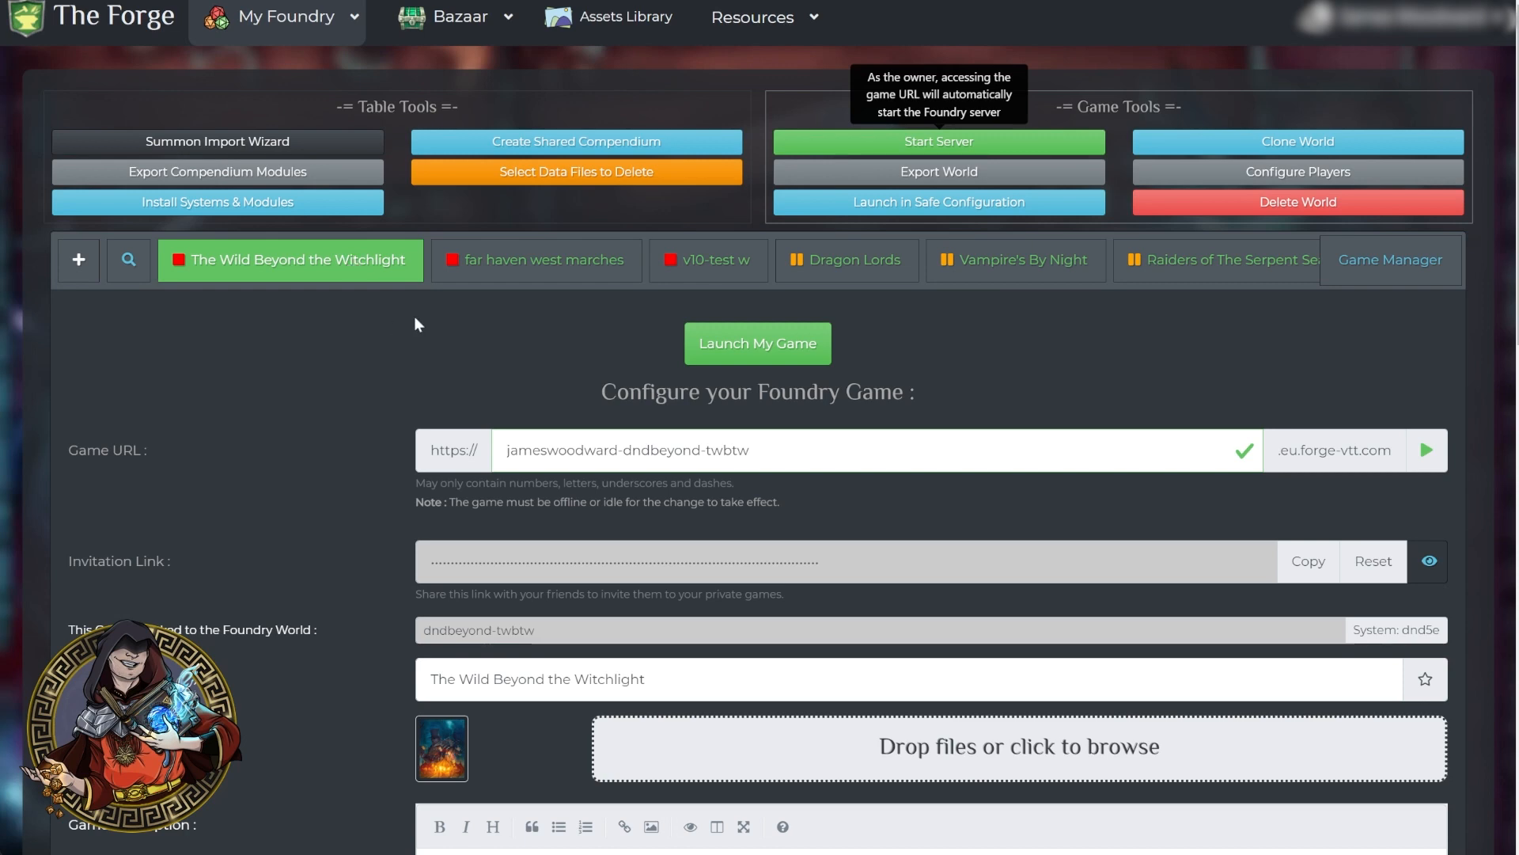
mouse_move(1189, 149)
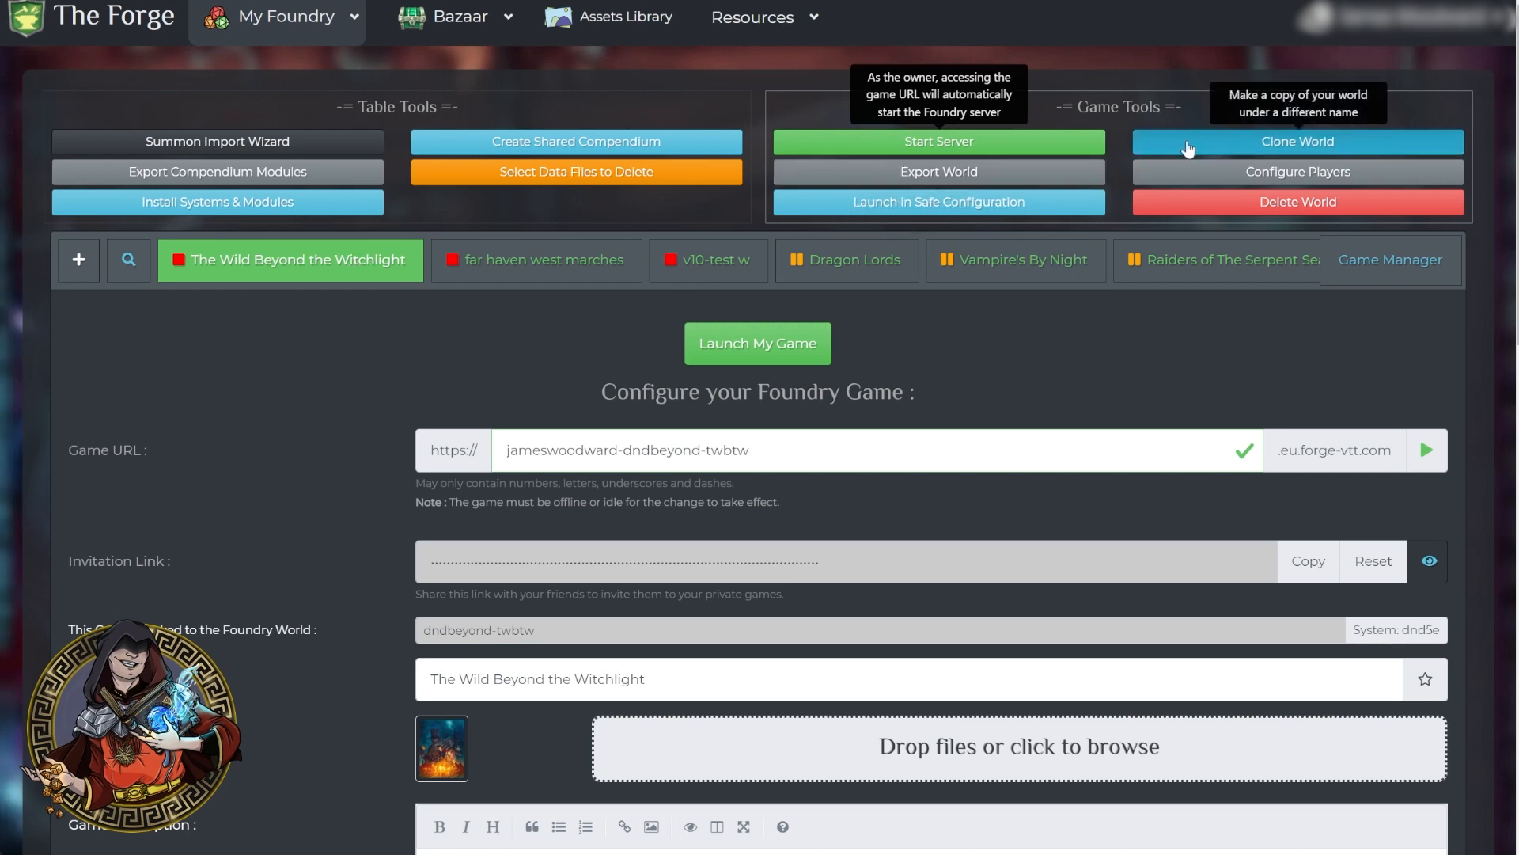
Step: Clone The Wild Beyond the Witchlight as a new world with folder and title v10testing
left_click(1298, 142)
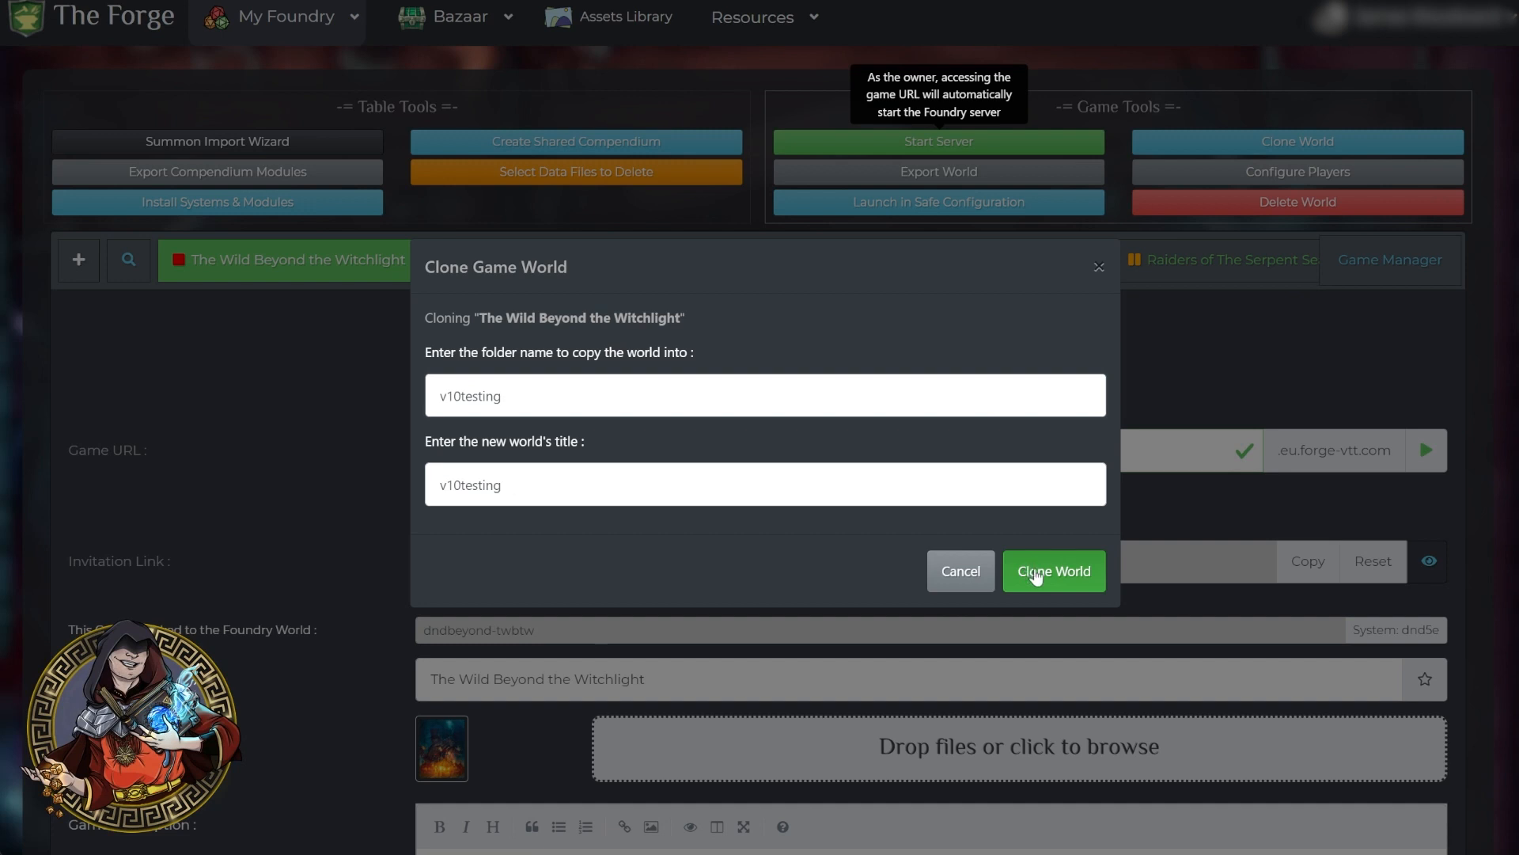
left_click(1055, 570)
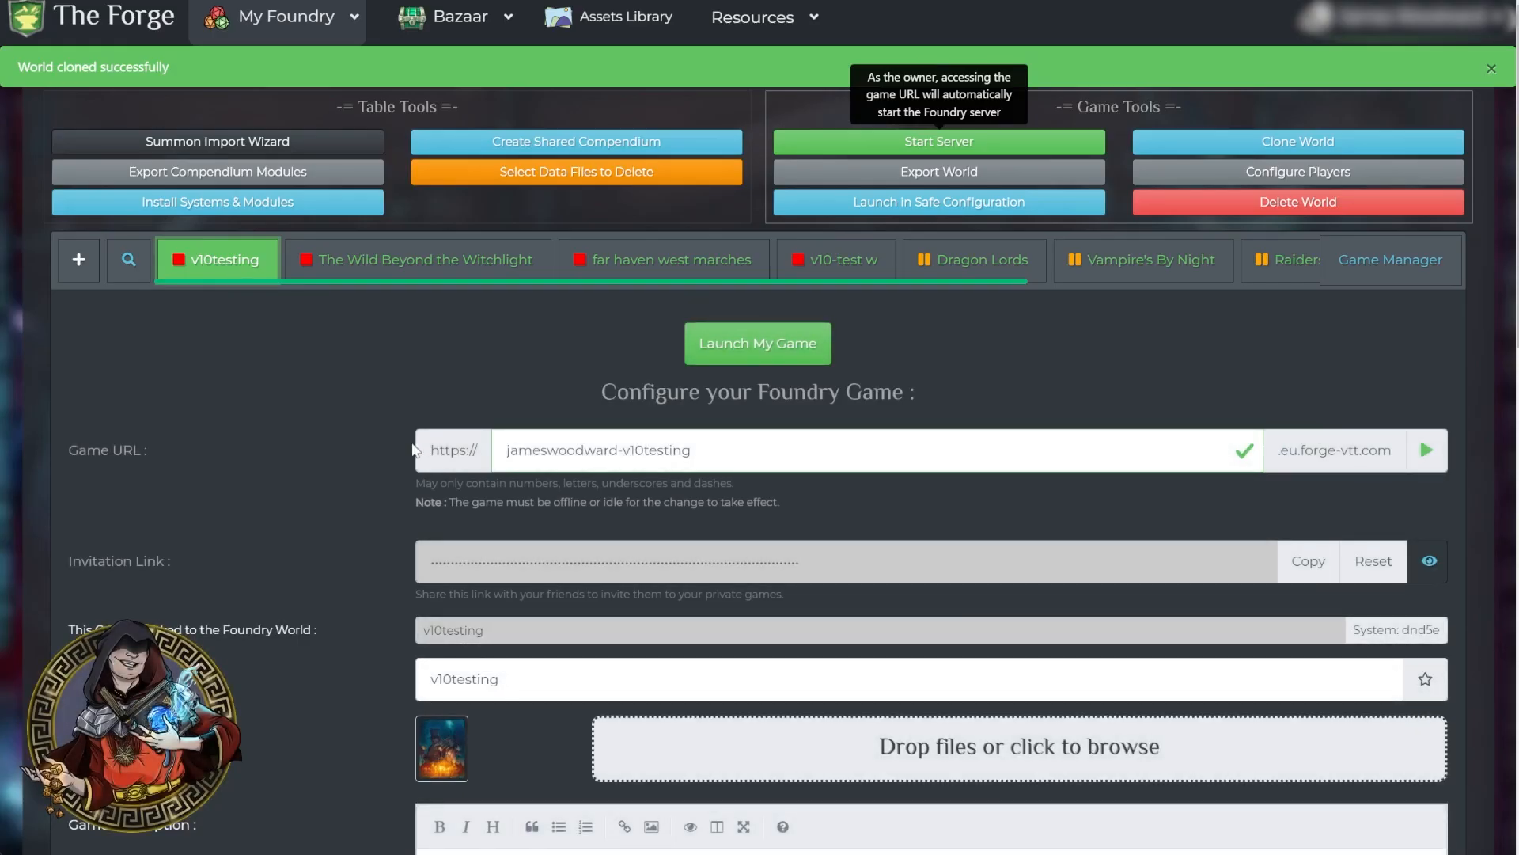
Step: Choose v10 Testing 3 (Build 277) as the server version and accept the warning
scroll("down", 3)
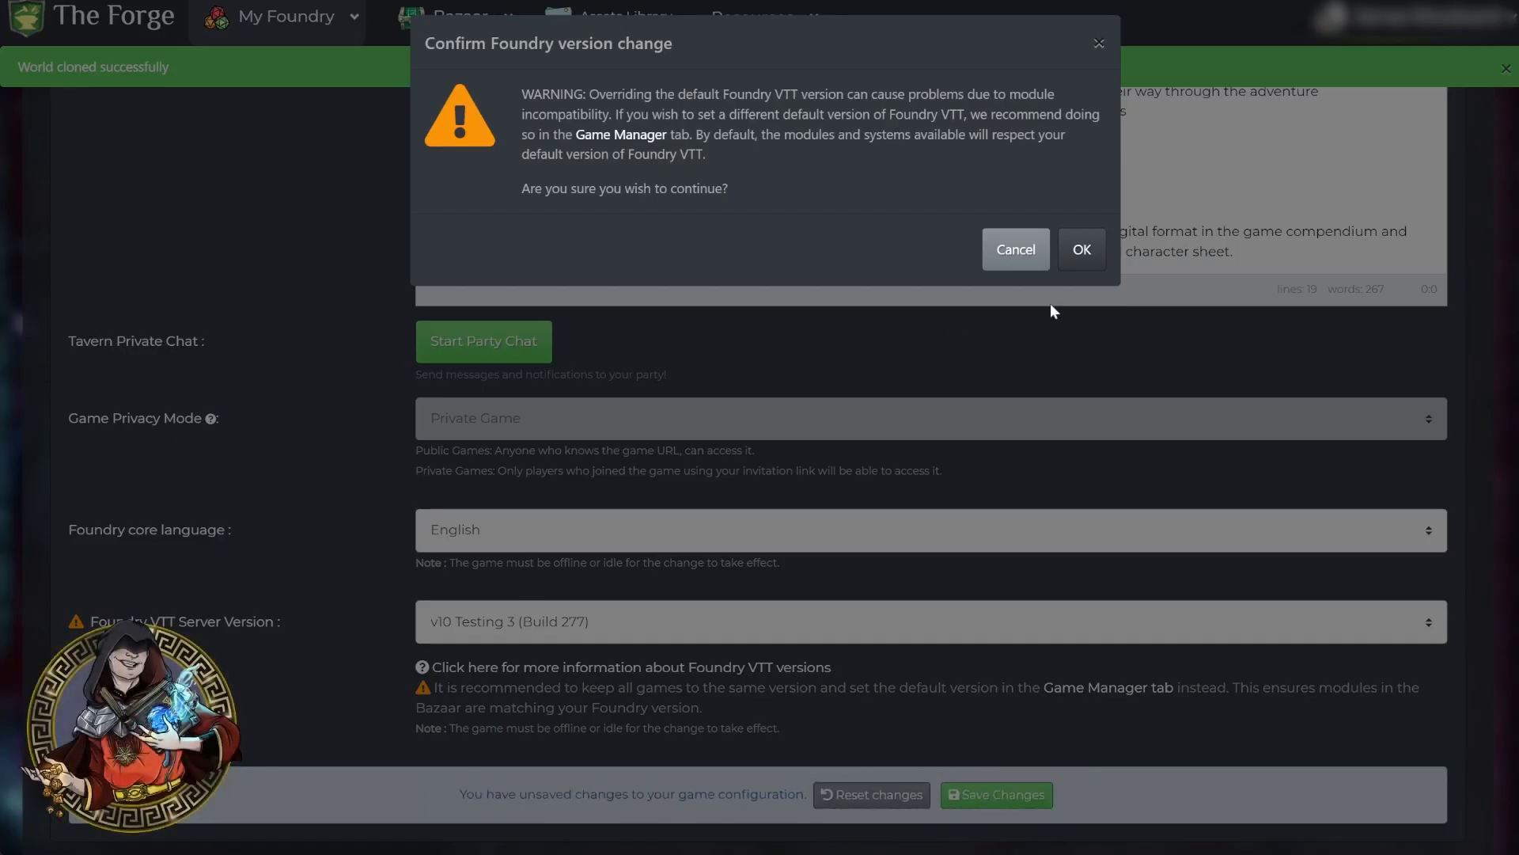
left_click(1081, 250)
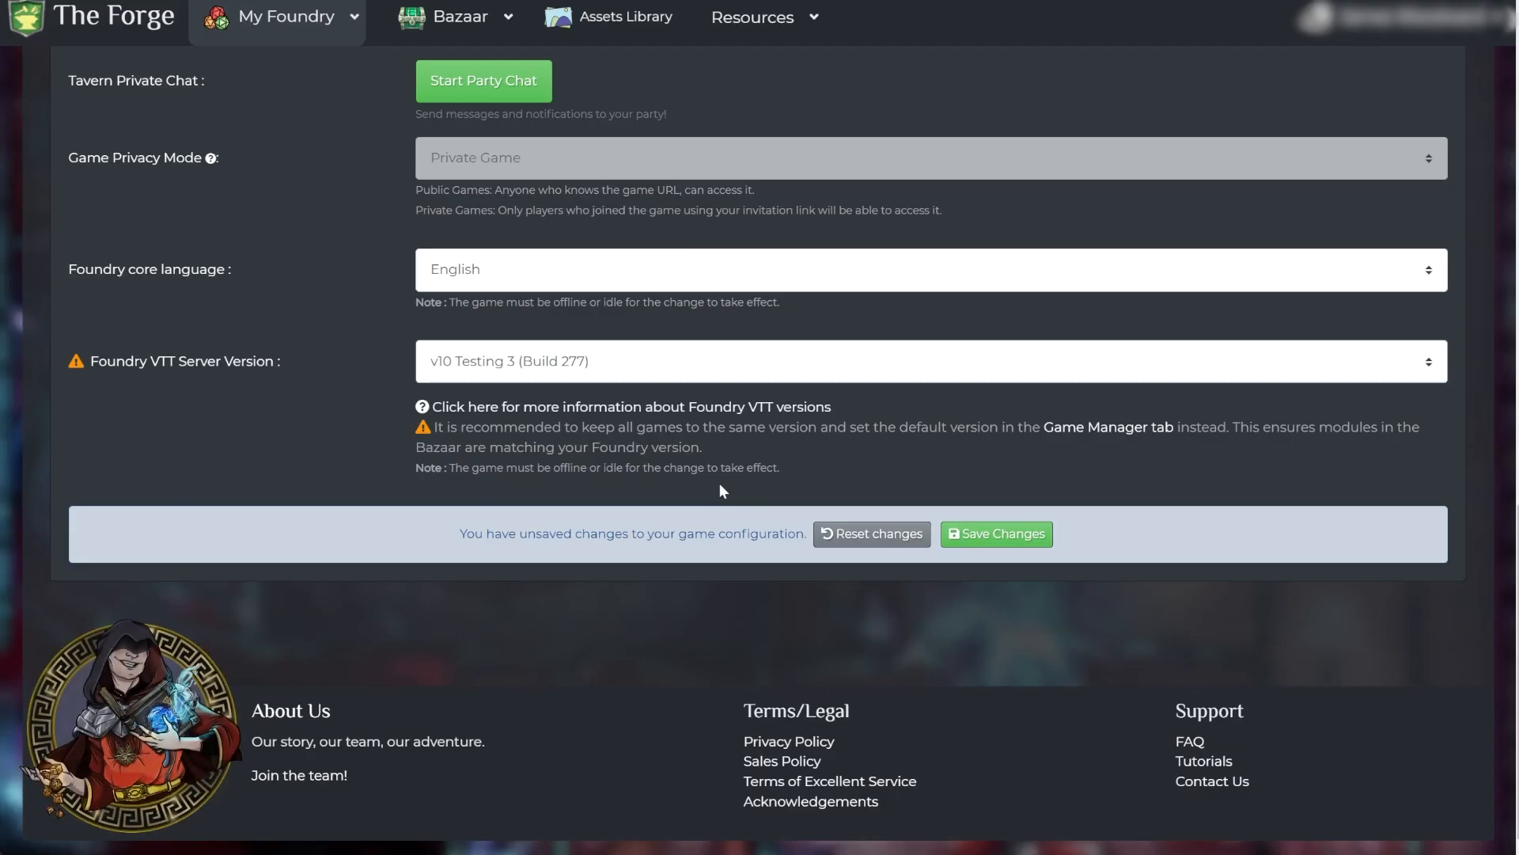